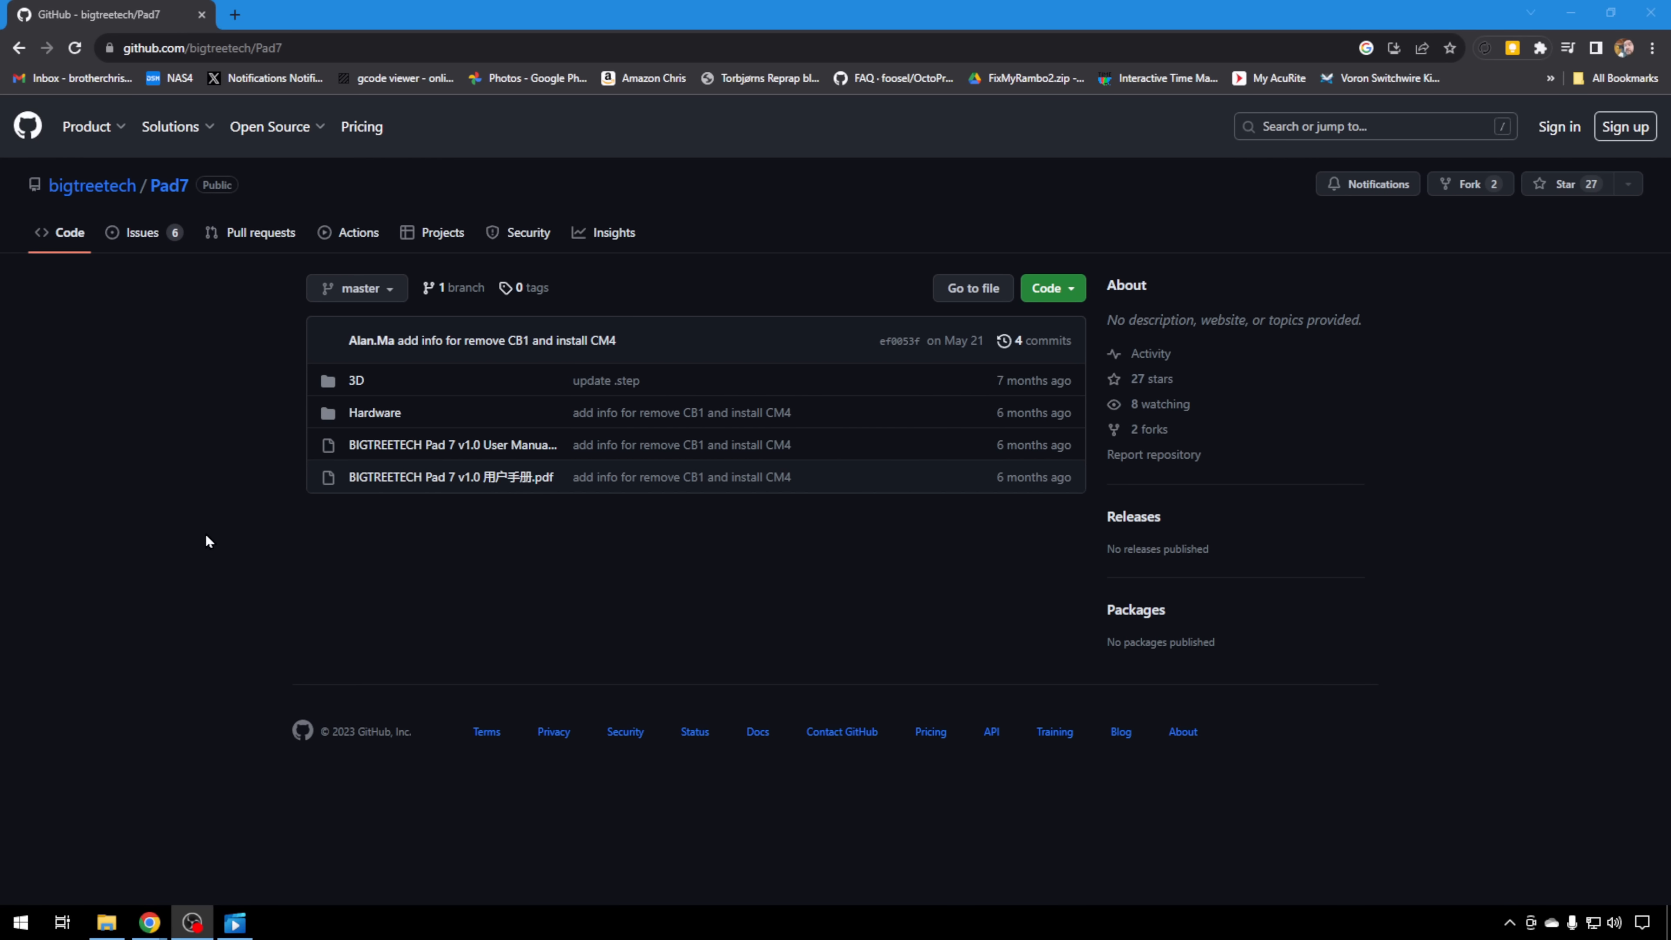
{"action": "mouse_move", "coordinate": [452, 444]}
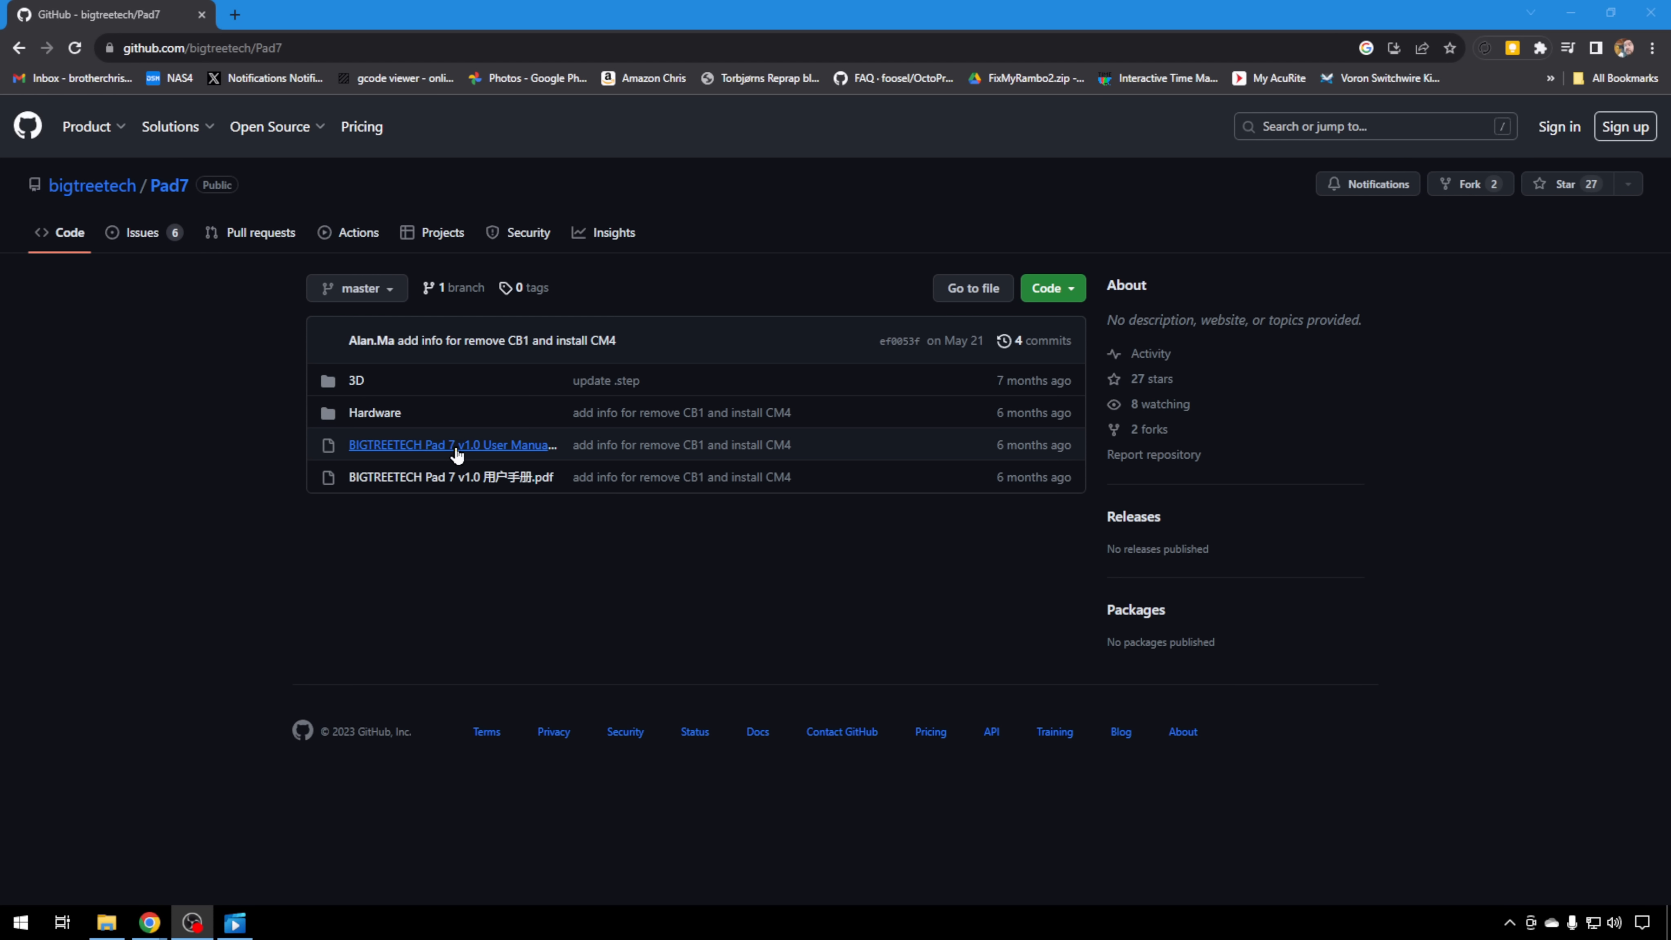
Open the BIGTREETECH Pad 7 v1.0 User Manual PDF from the Pad7 repository file list
{"action": "left_click", "coordinate": [451, 445]}
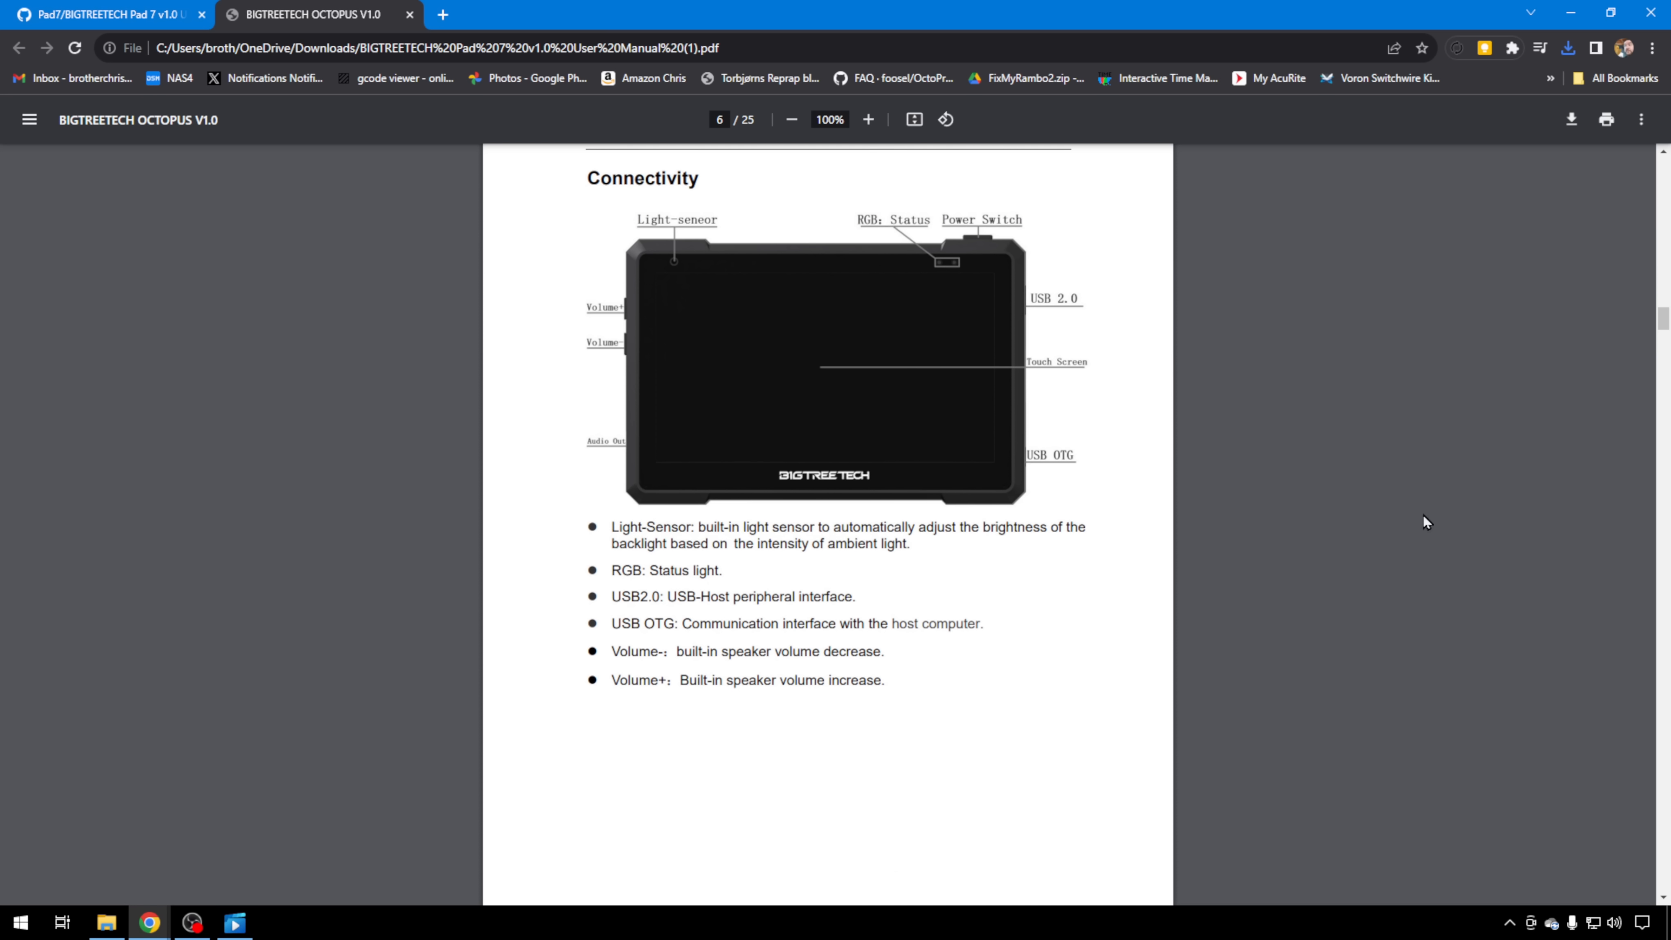
Scroll the manual from the connectivity overview on page 6 down to the CM4 installation diagram on page 10
{"action": "scroll", "scroll_direction": "up", "scroll_amount": 3}
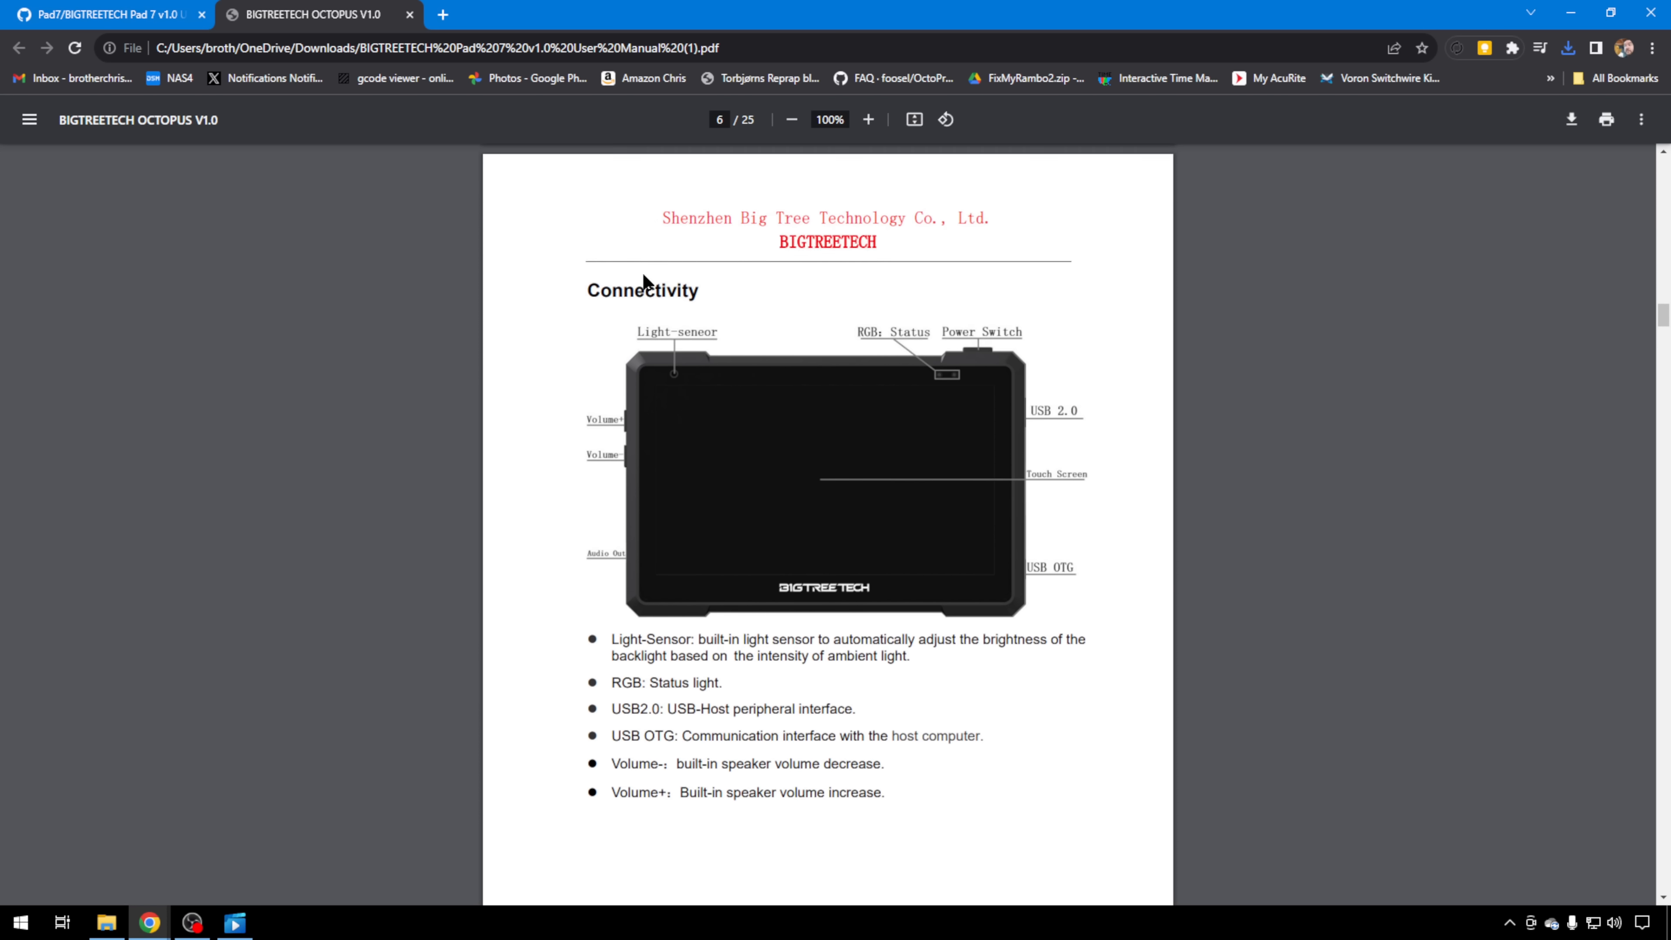
{"action": "scroll", "scroll_direction": "down", "scroll_amount": 3}
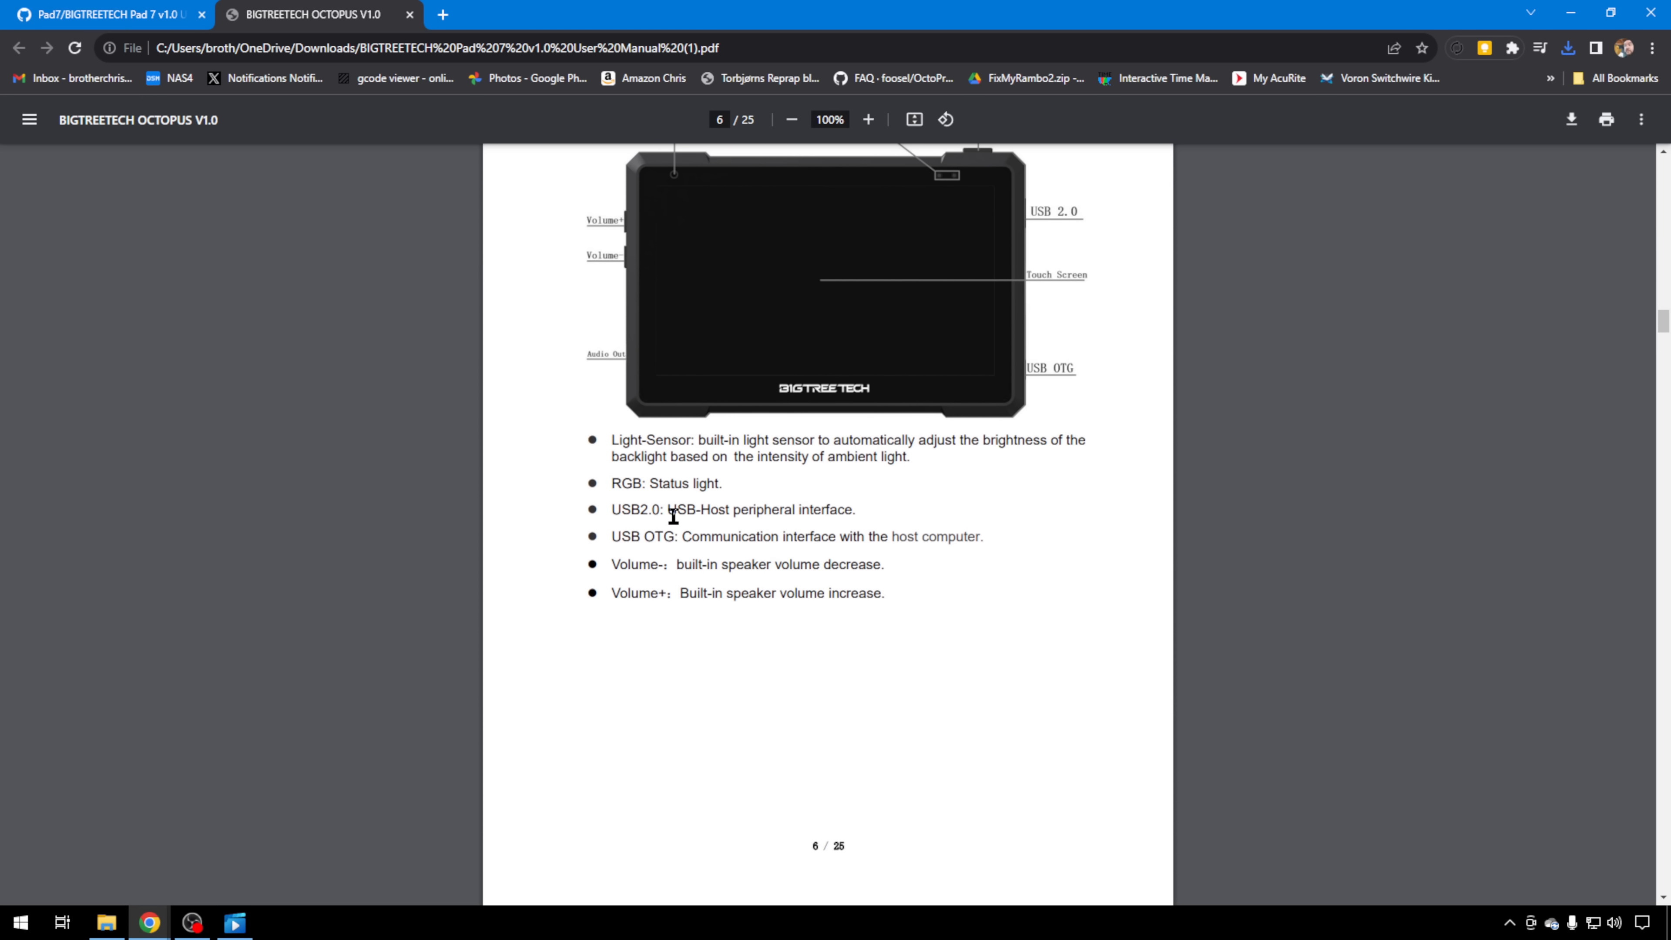
{"action": "mouse_move", "coordinate": [546, 223]}
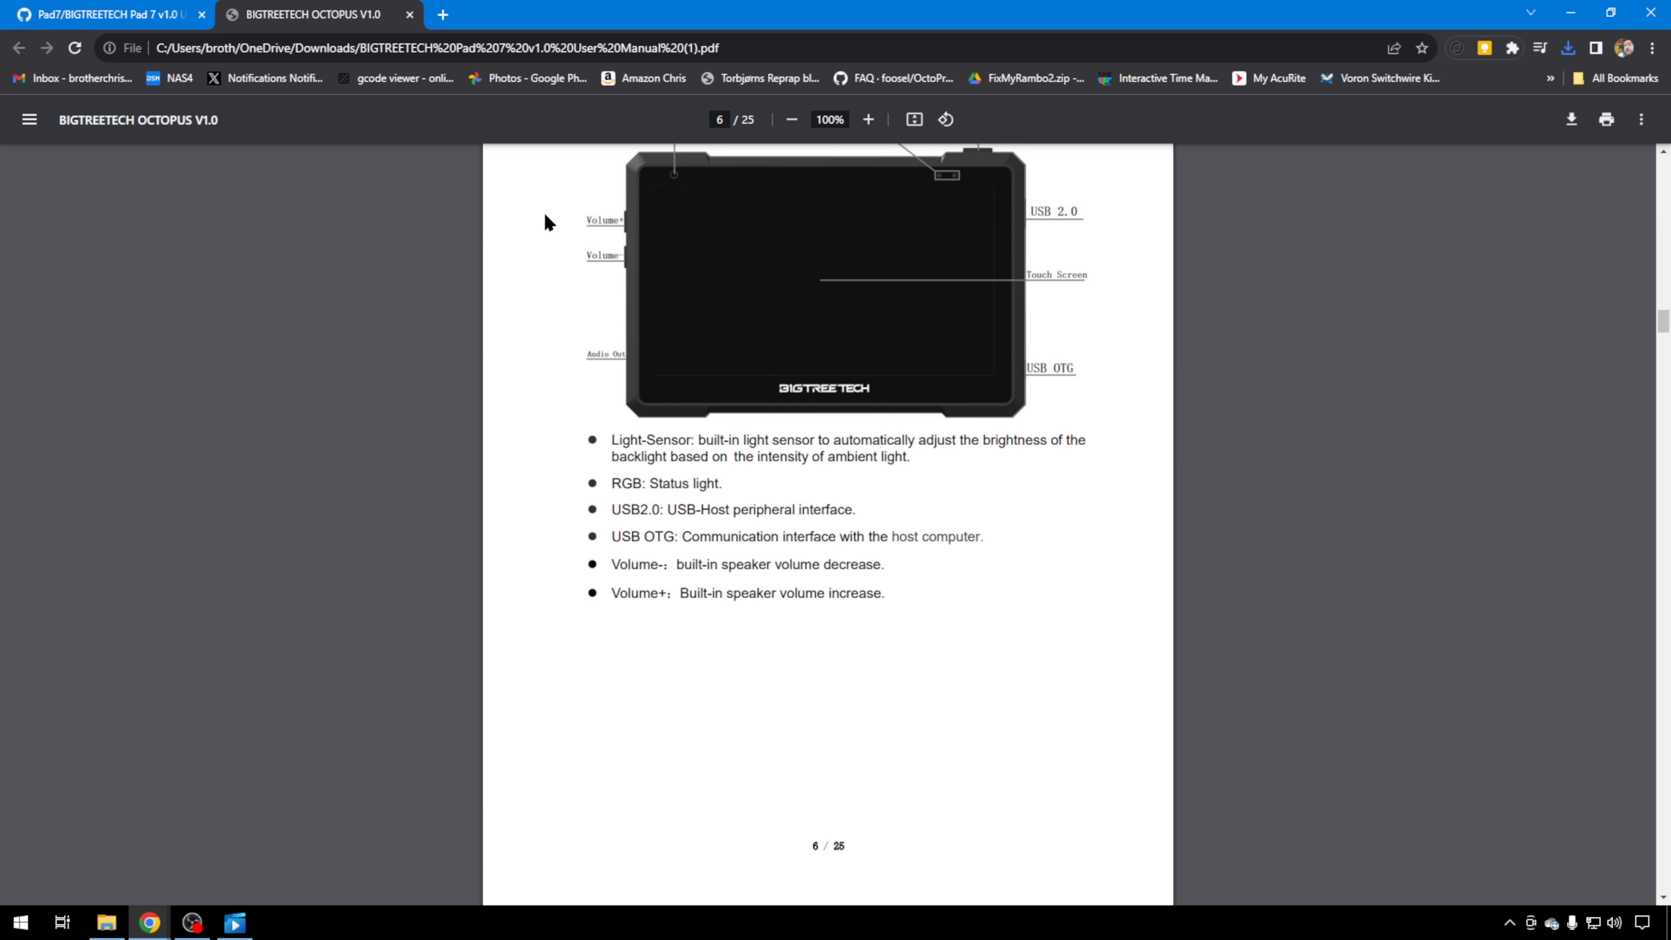
{"action": "scroll", "scroll_direction": "down", "scroll_amount": 3}
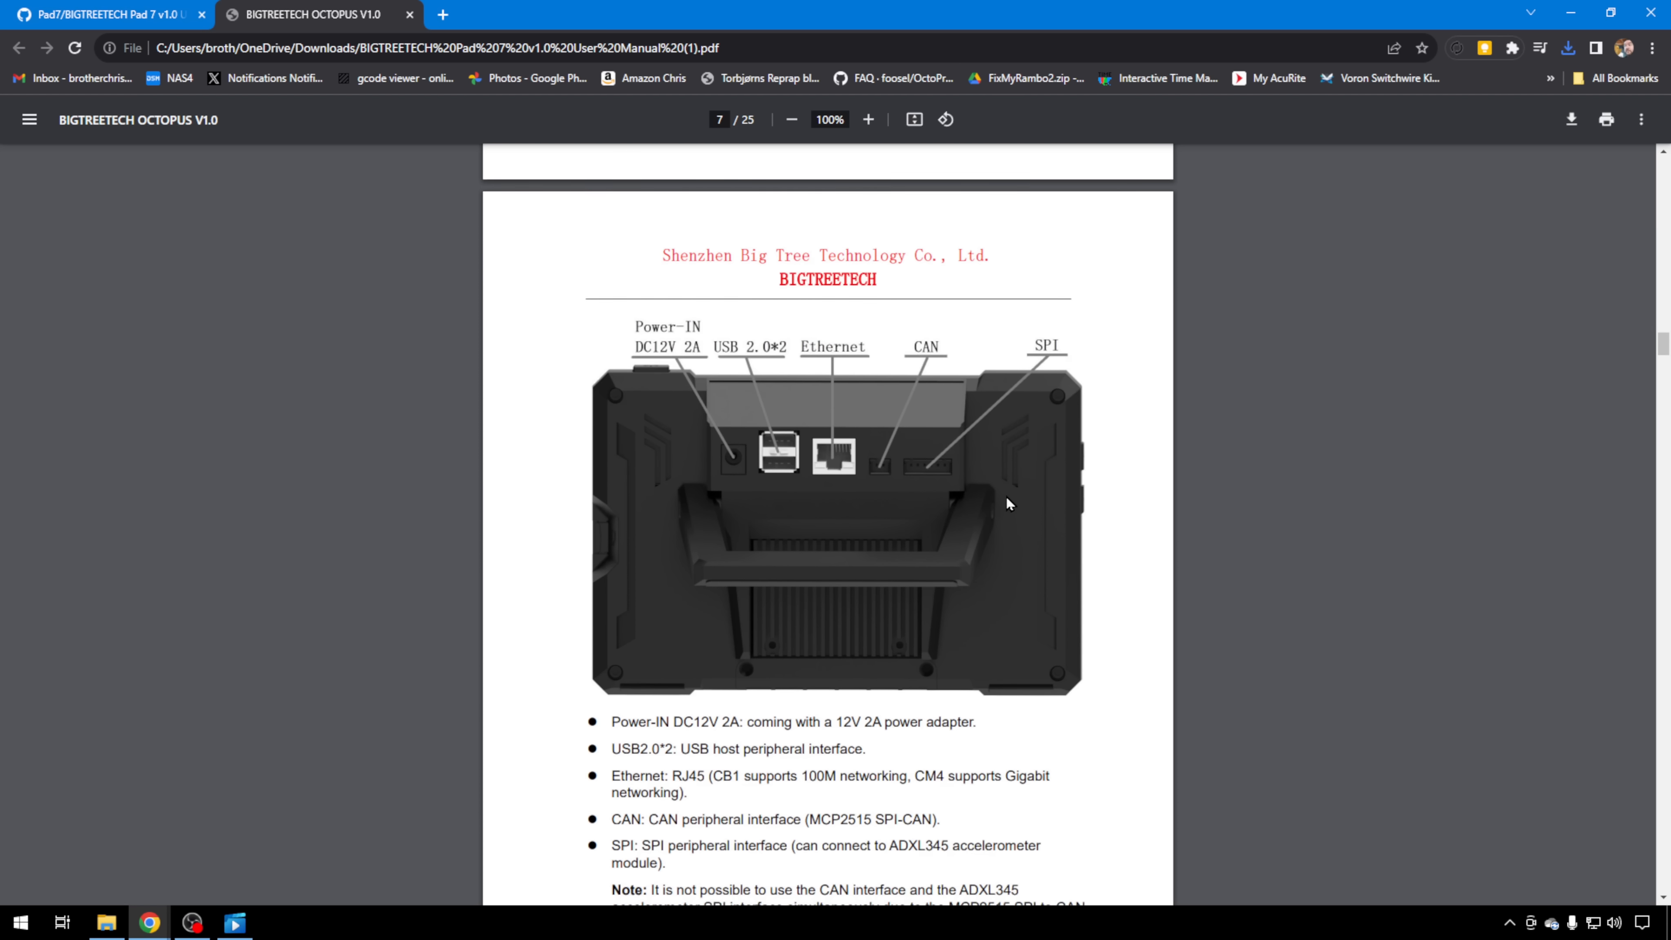
{"action": "scroll", "scroll_direction": "down", "scroll_amount": 3}
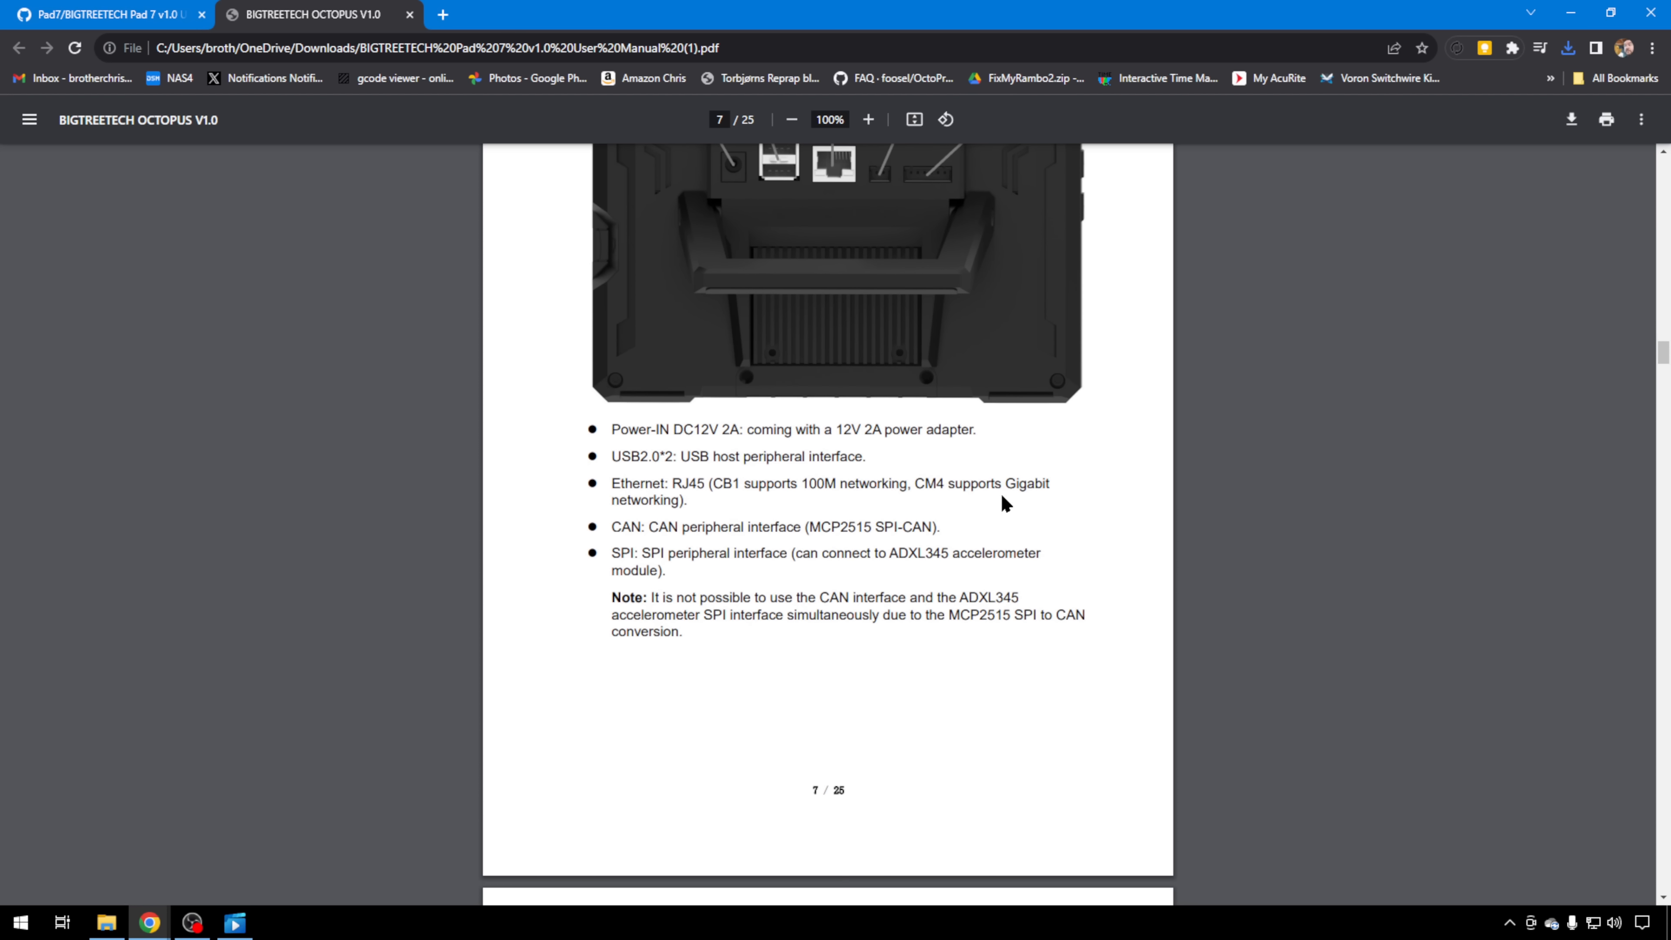
{"action": "scroll", "scroll_direction": "down", "scroll_amount": 3}
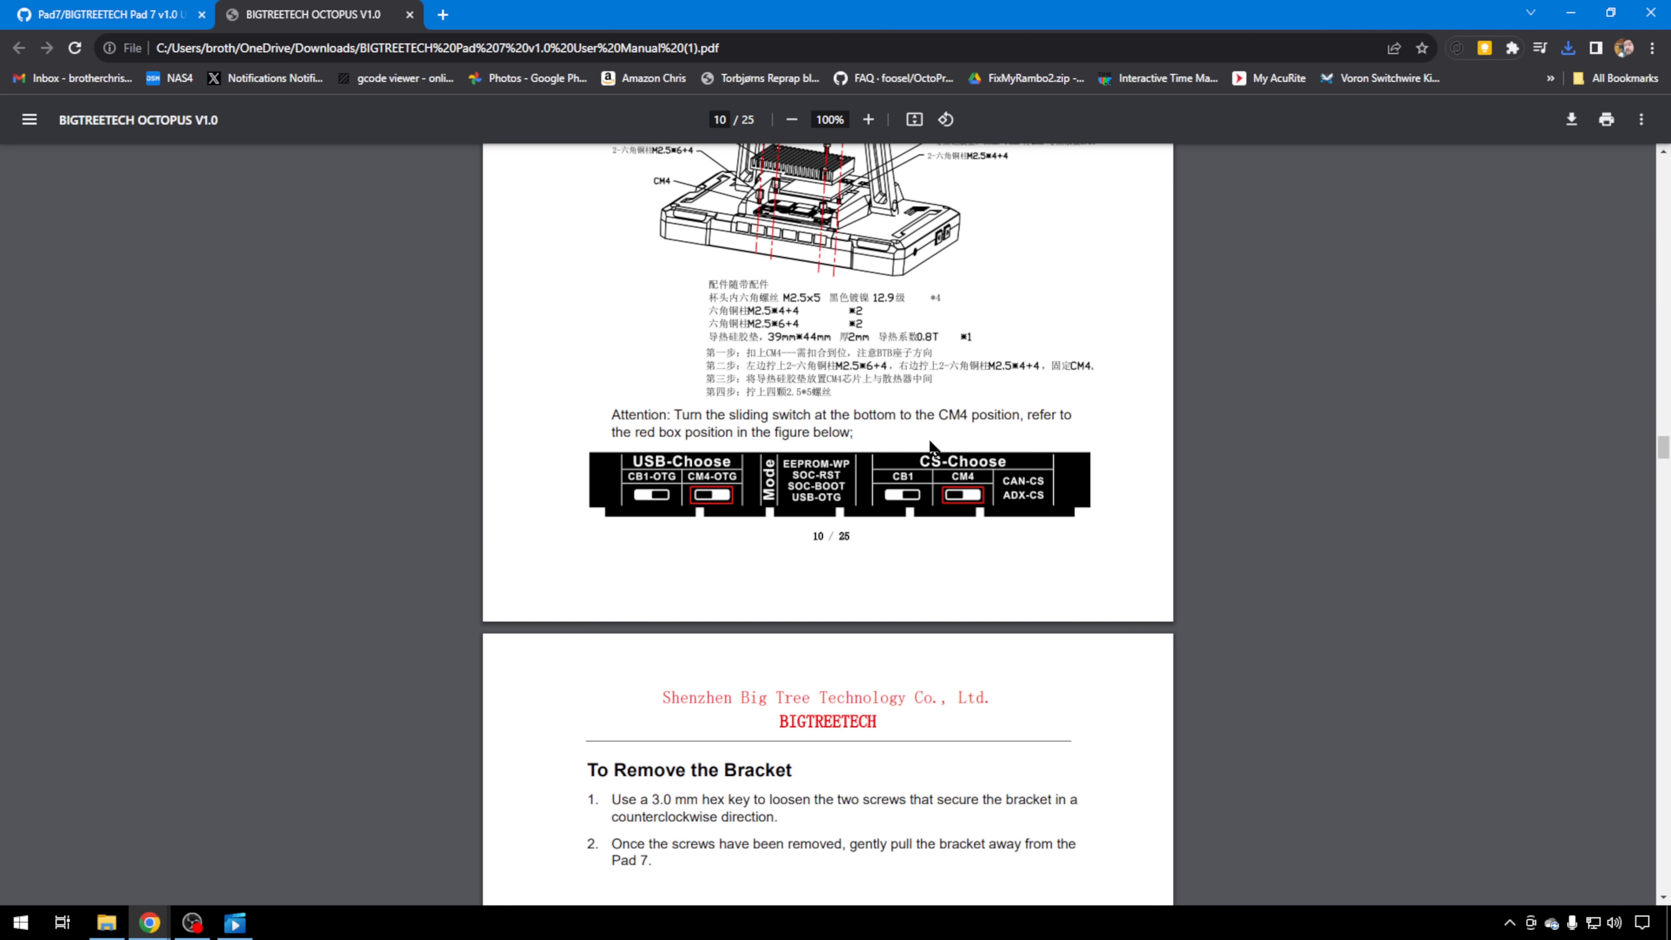
Scroll the manual down to page 16 with the System Settings hostname and Setting up WiFi sections
{"action": "scroll", "scroll_direction": "down", "scroll_amount": 3}
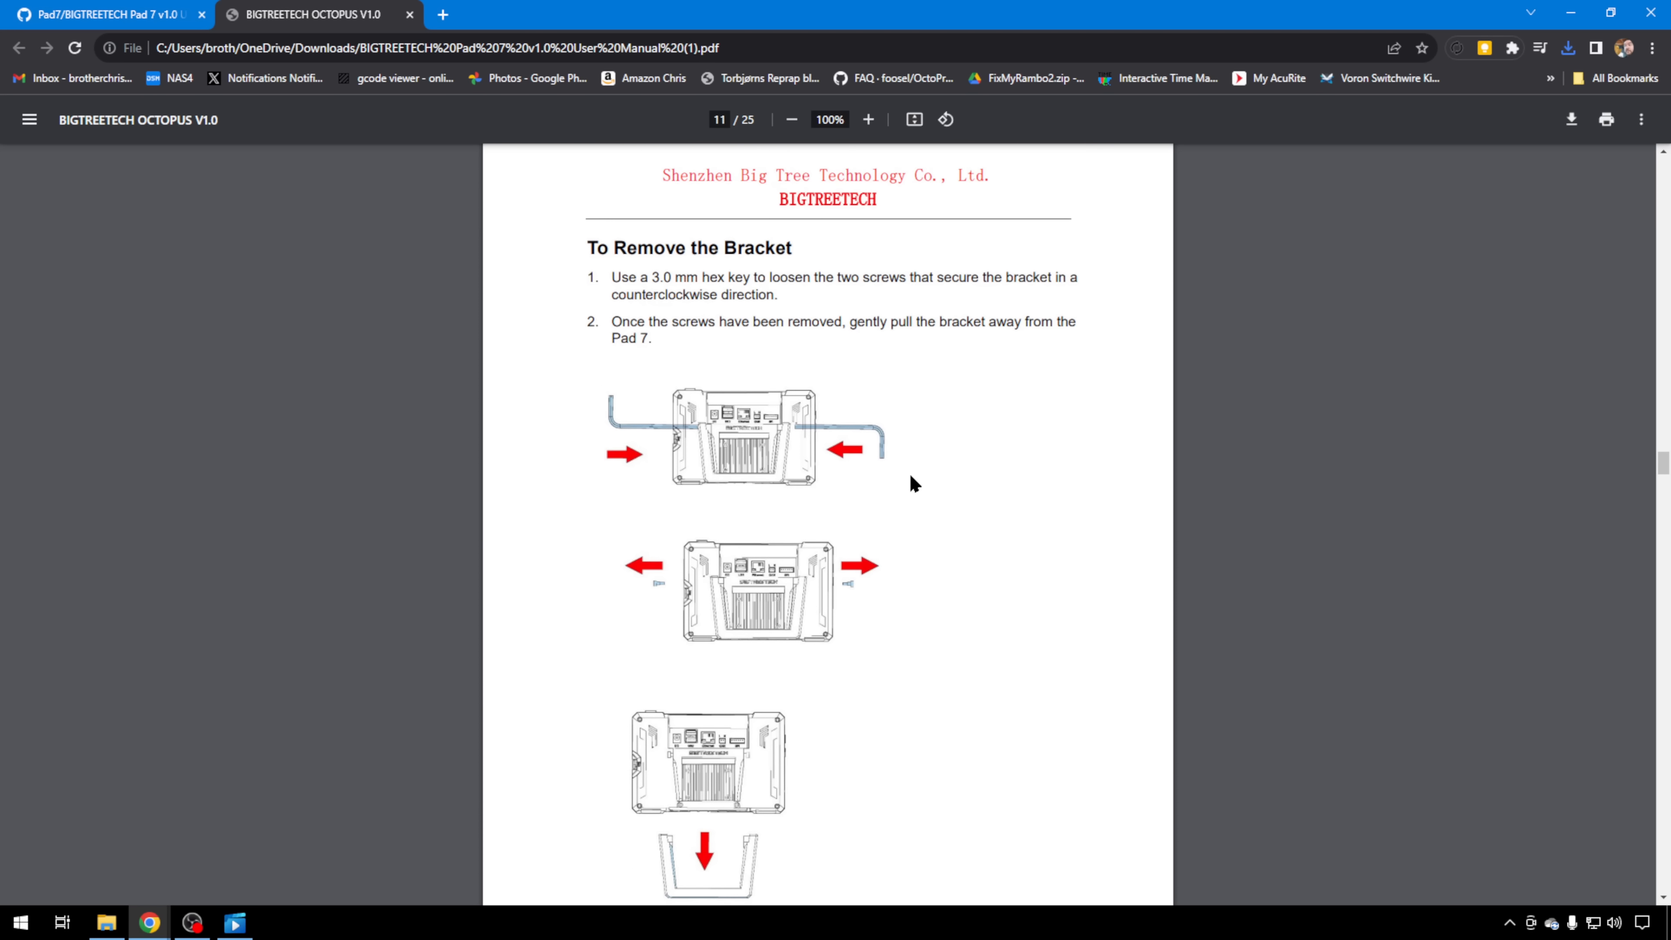
{"action": "scroll", "scroll_direction": "down", "scroll_amount": 3}
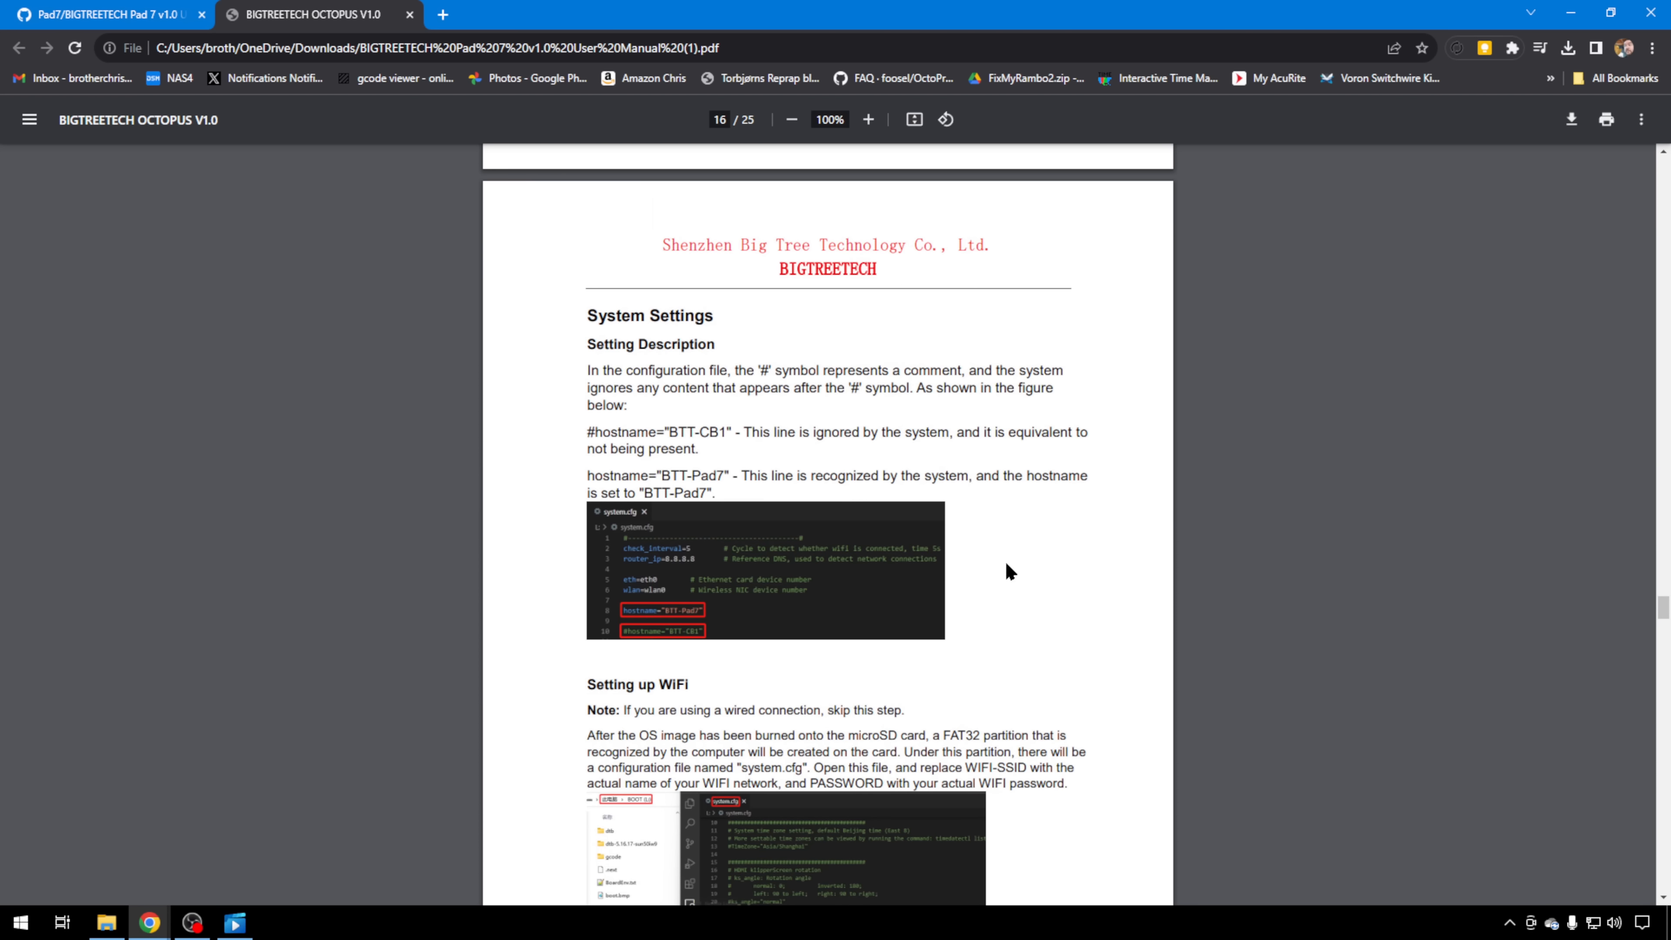
{"action": "mouse_move", "coordinate": [1015, 579]}
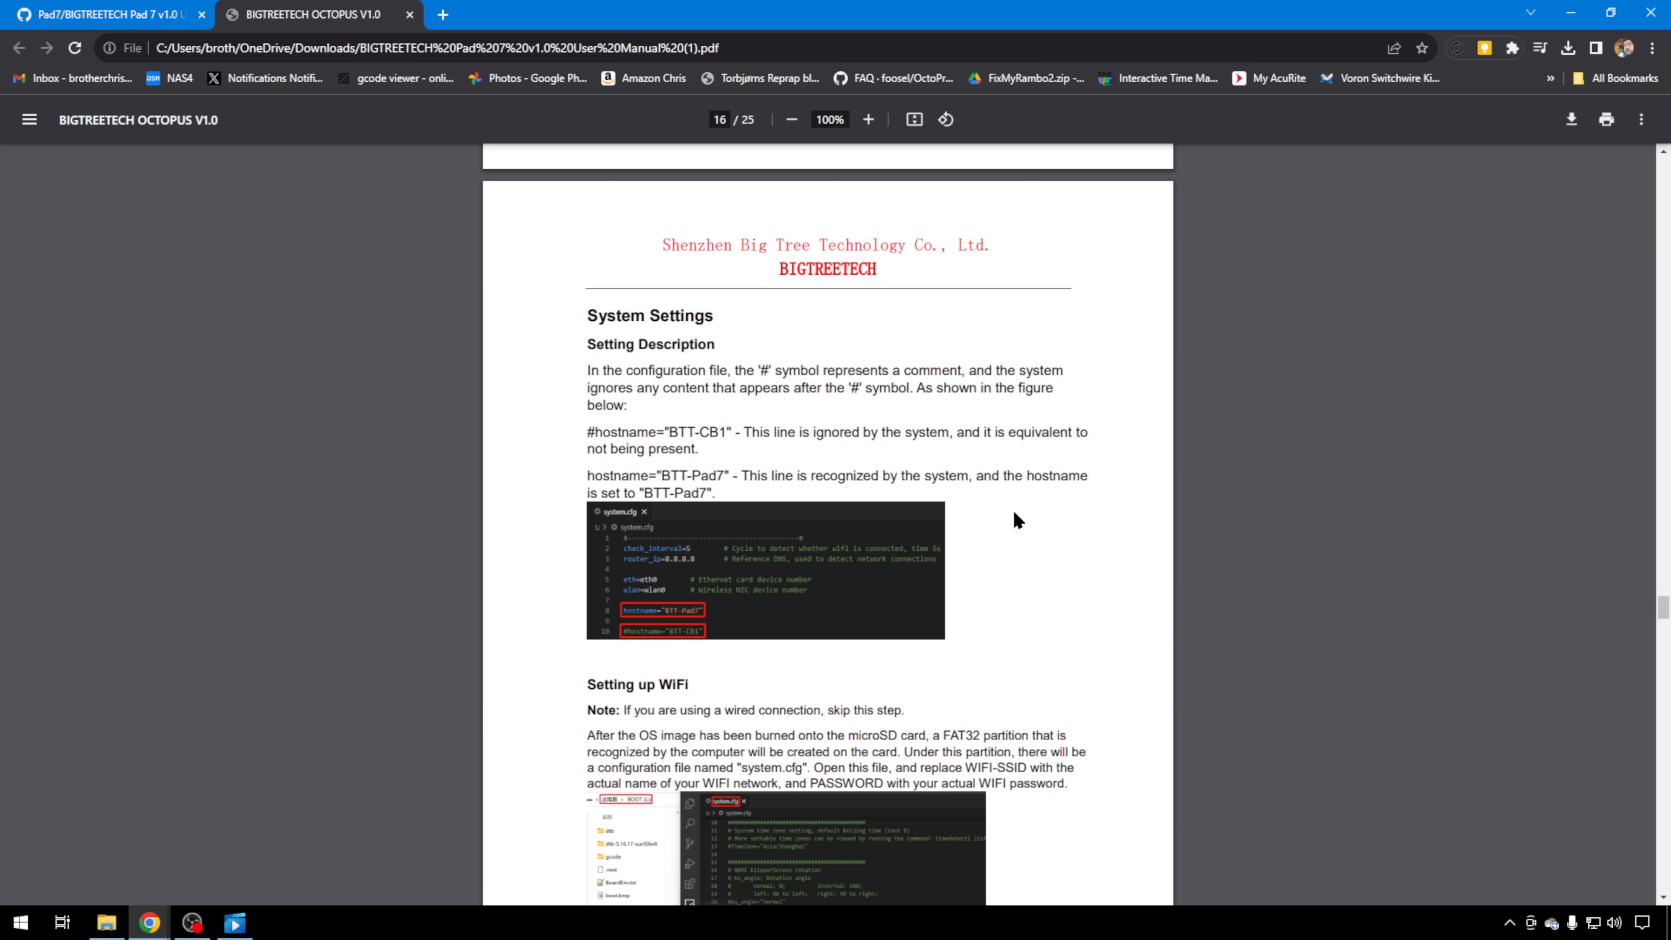
{"action": "mouse_move", "coordinate": [973, 606]}
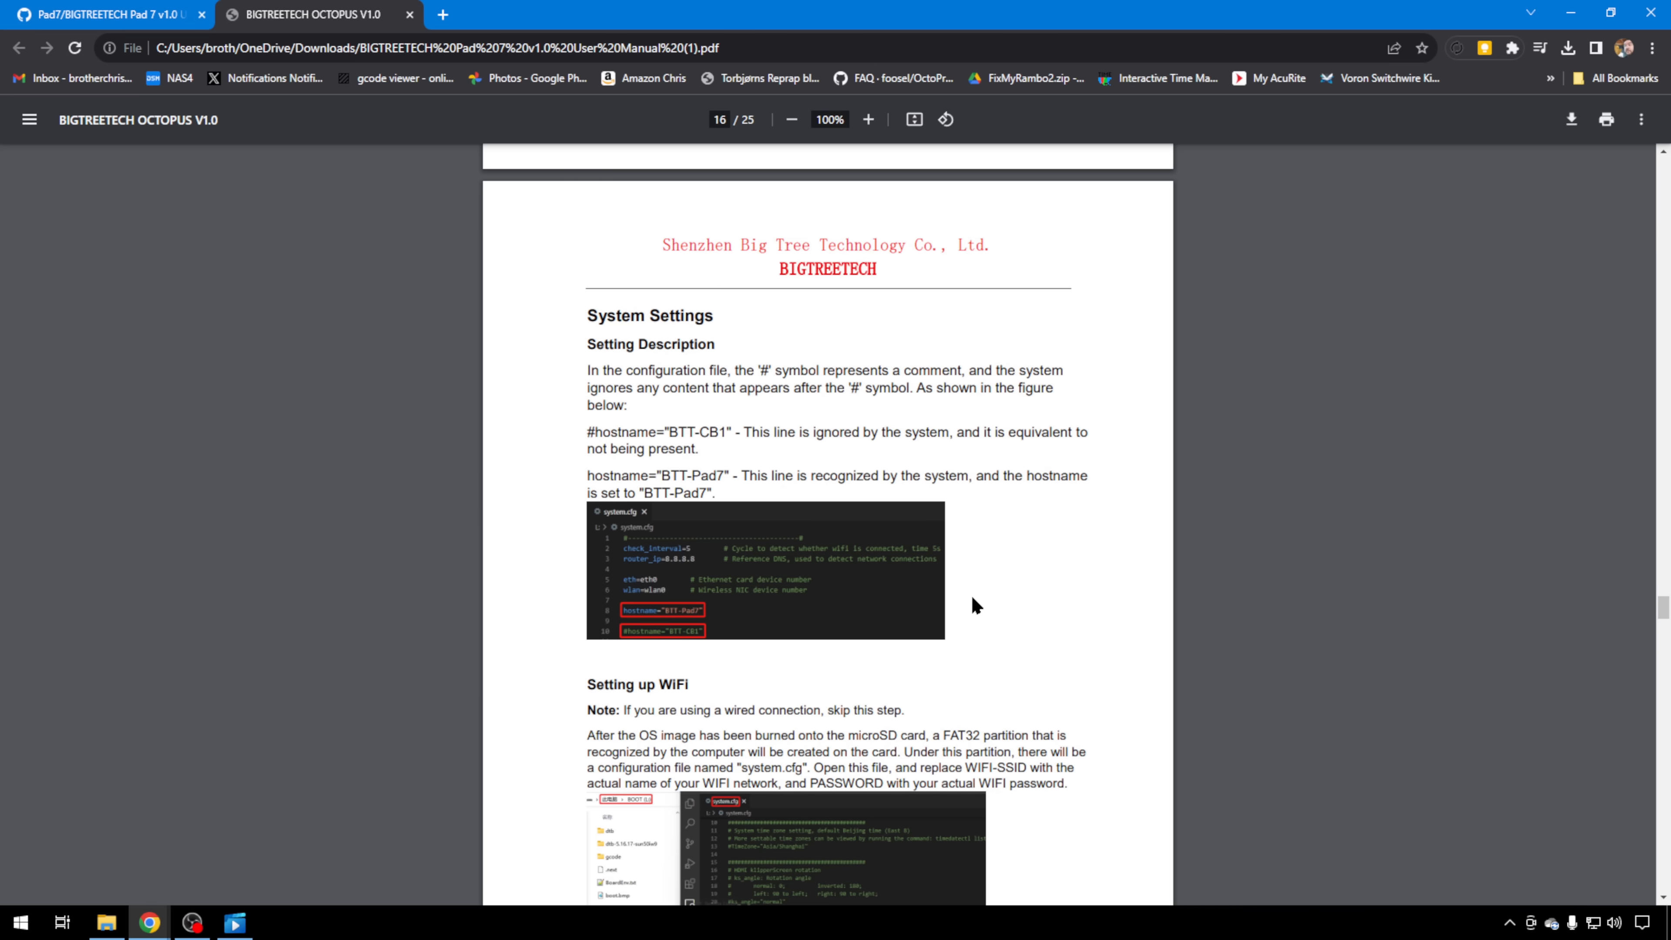
{"action": "mouse_move", "coordinate": [1011, 564]}
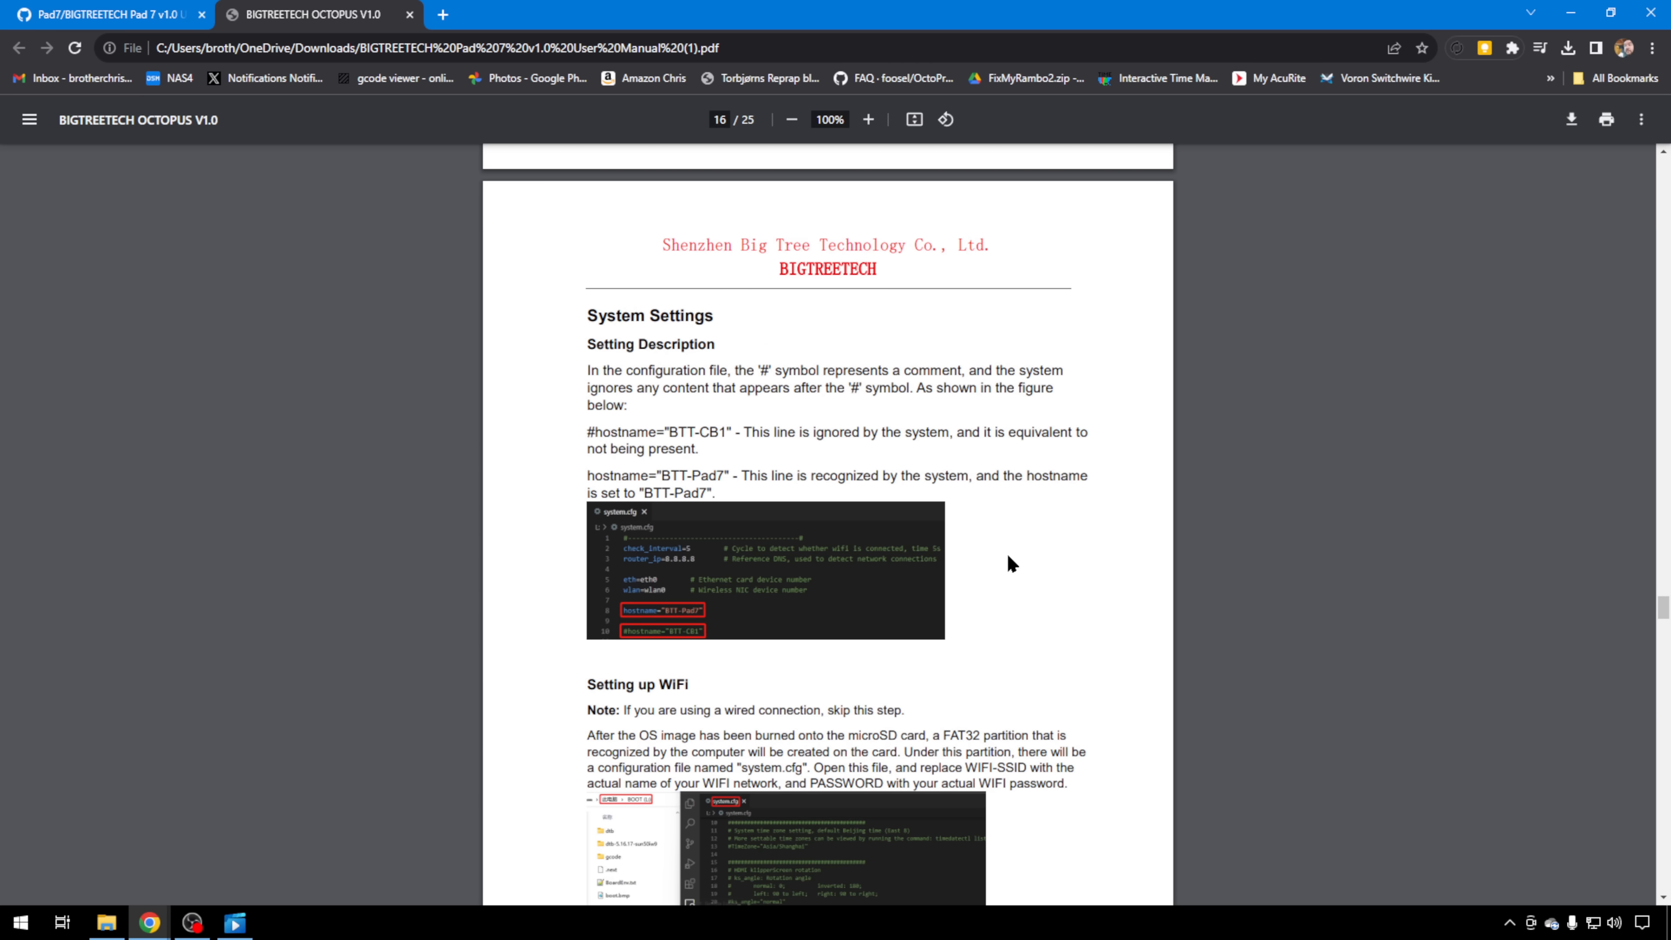
{"action": "scroll", "scroll_direction": "down", "scroll_amount": 3}
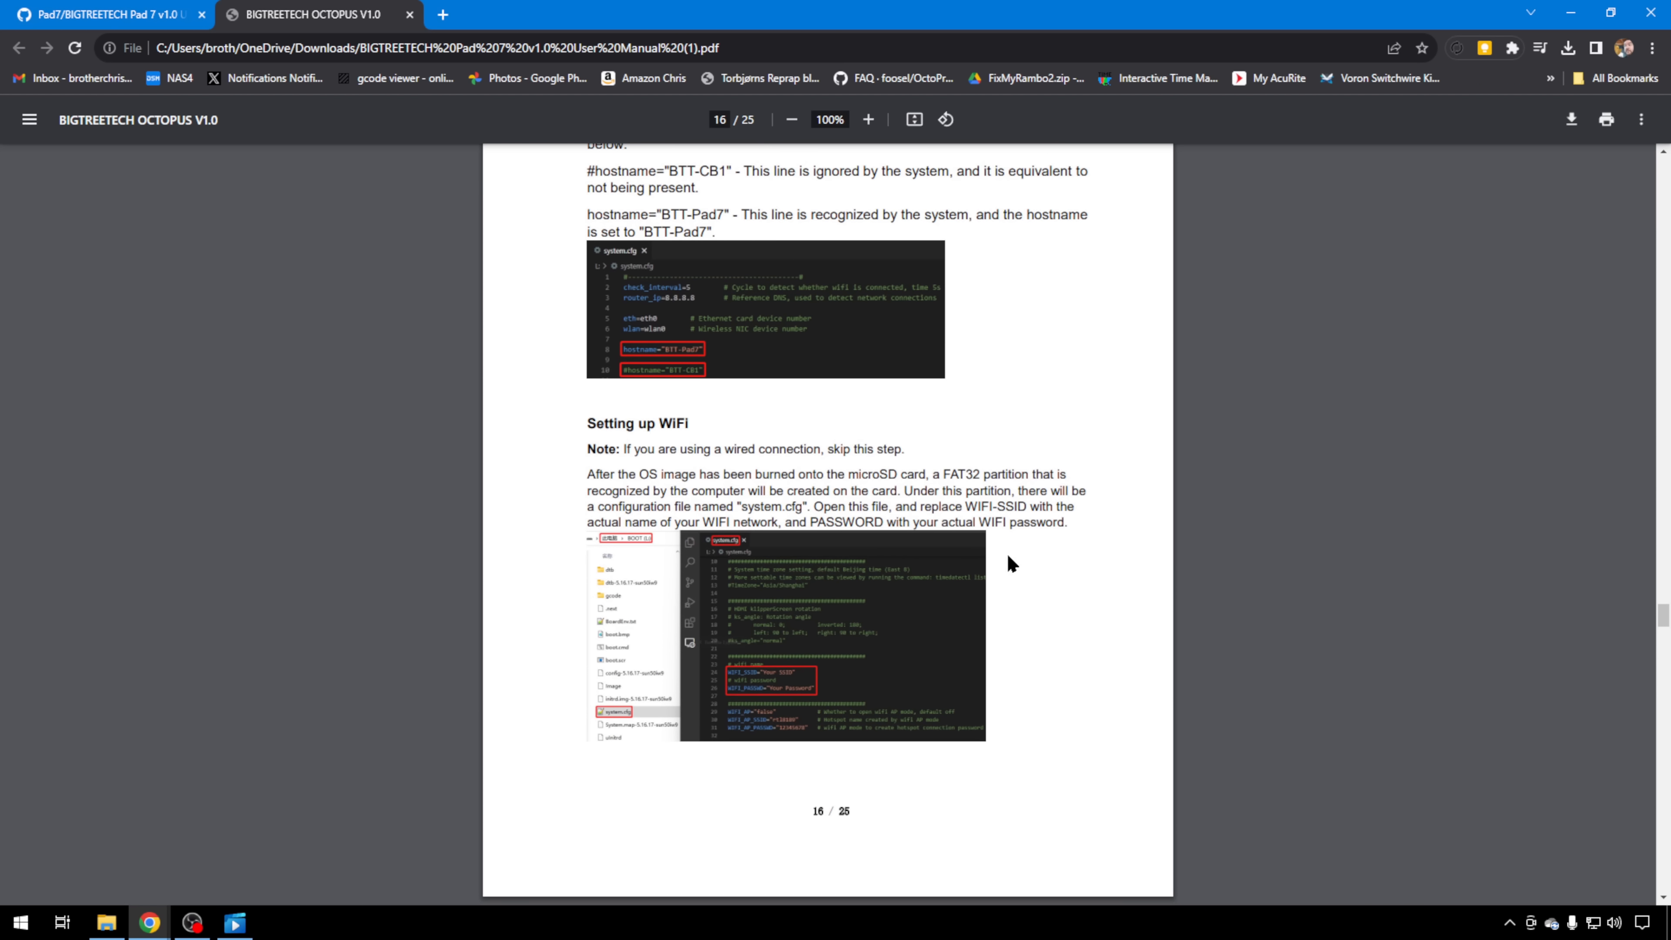
{"action": "mouse_move", "coordinate": [1053, 608]}
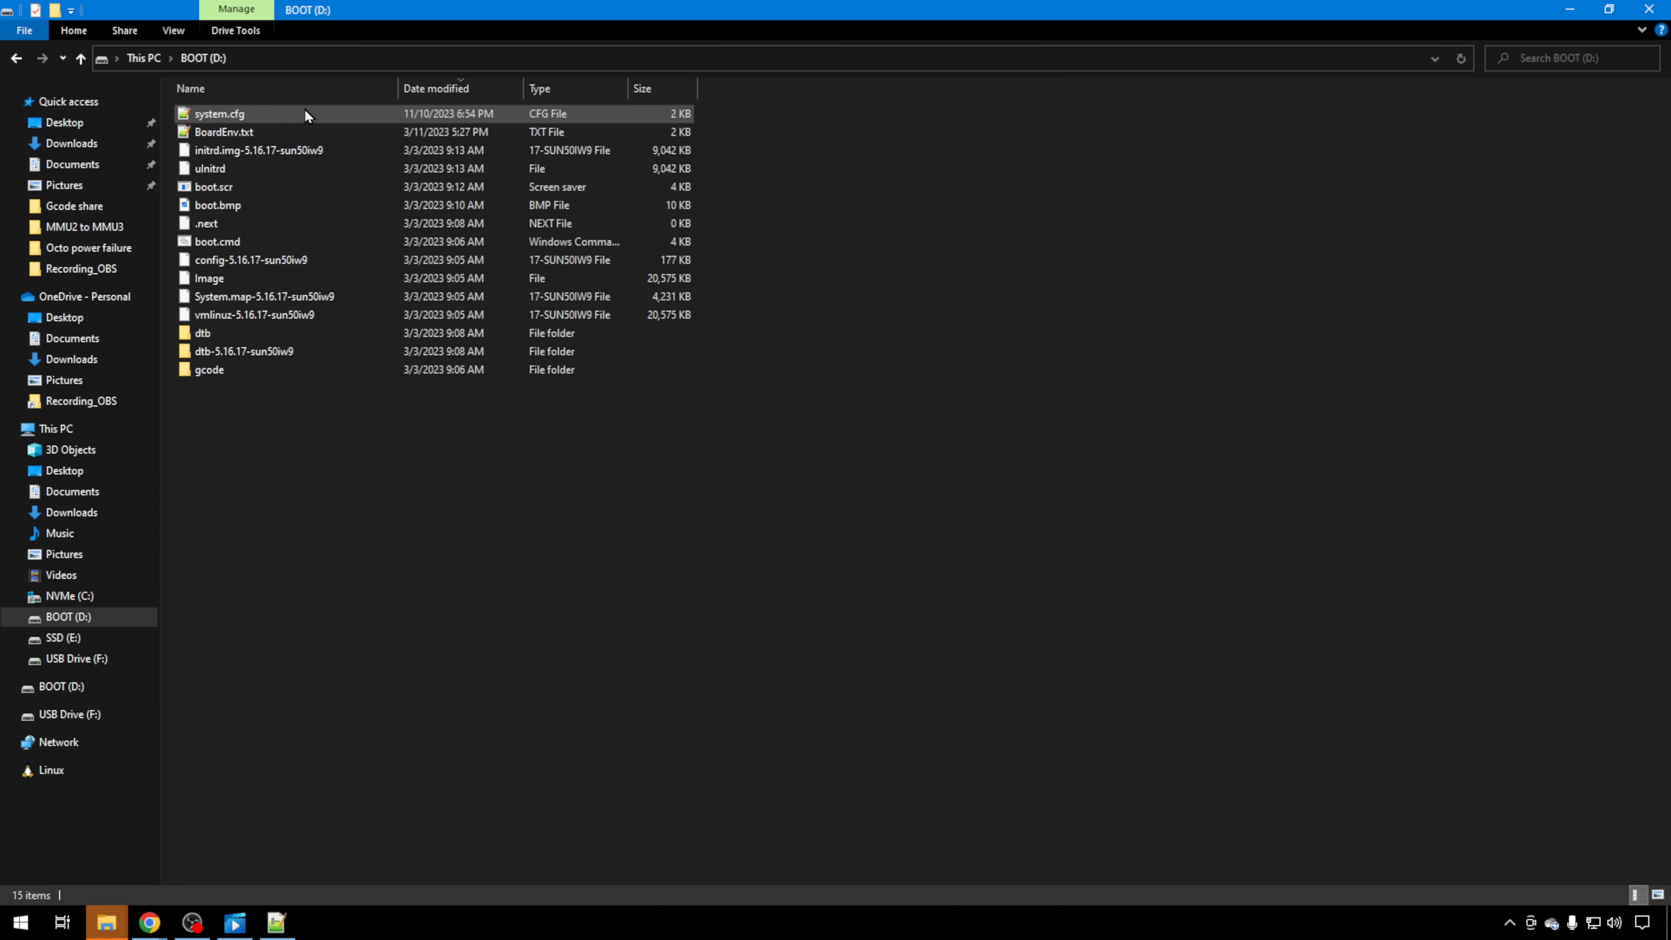
{"action": "mouse_move", "coordinate": [285, 132]}
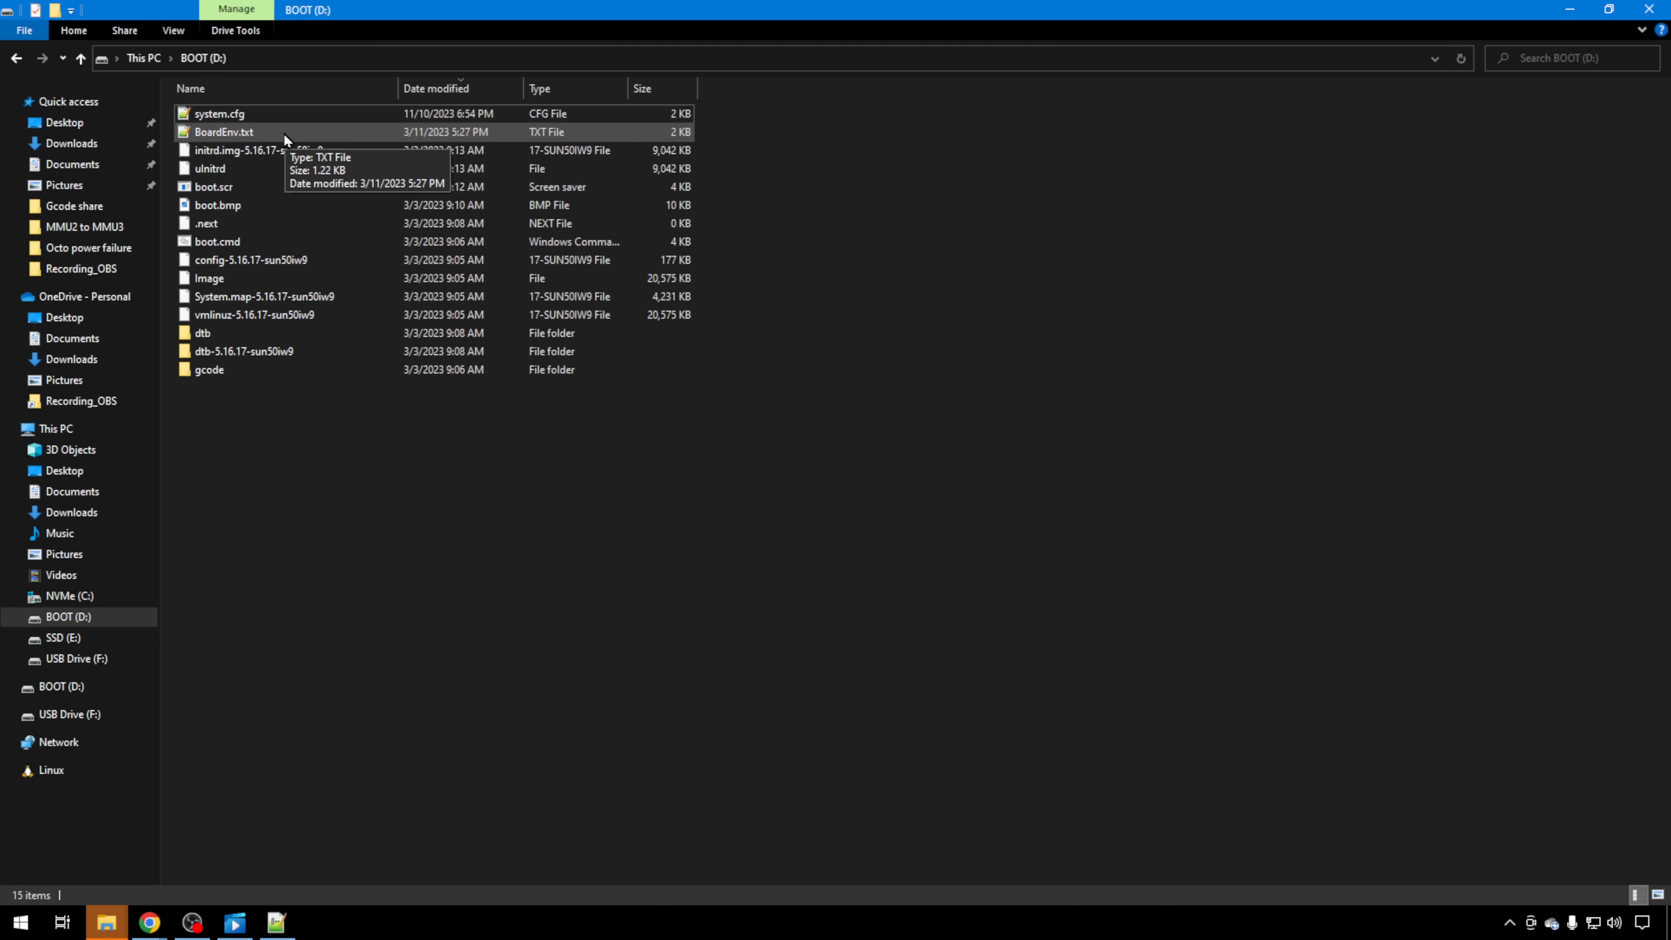
{"action": "mouse_move", "coordinate": [313, 426]}
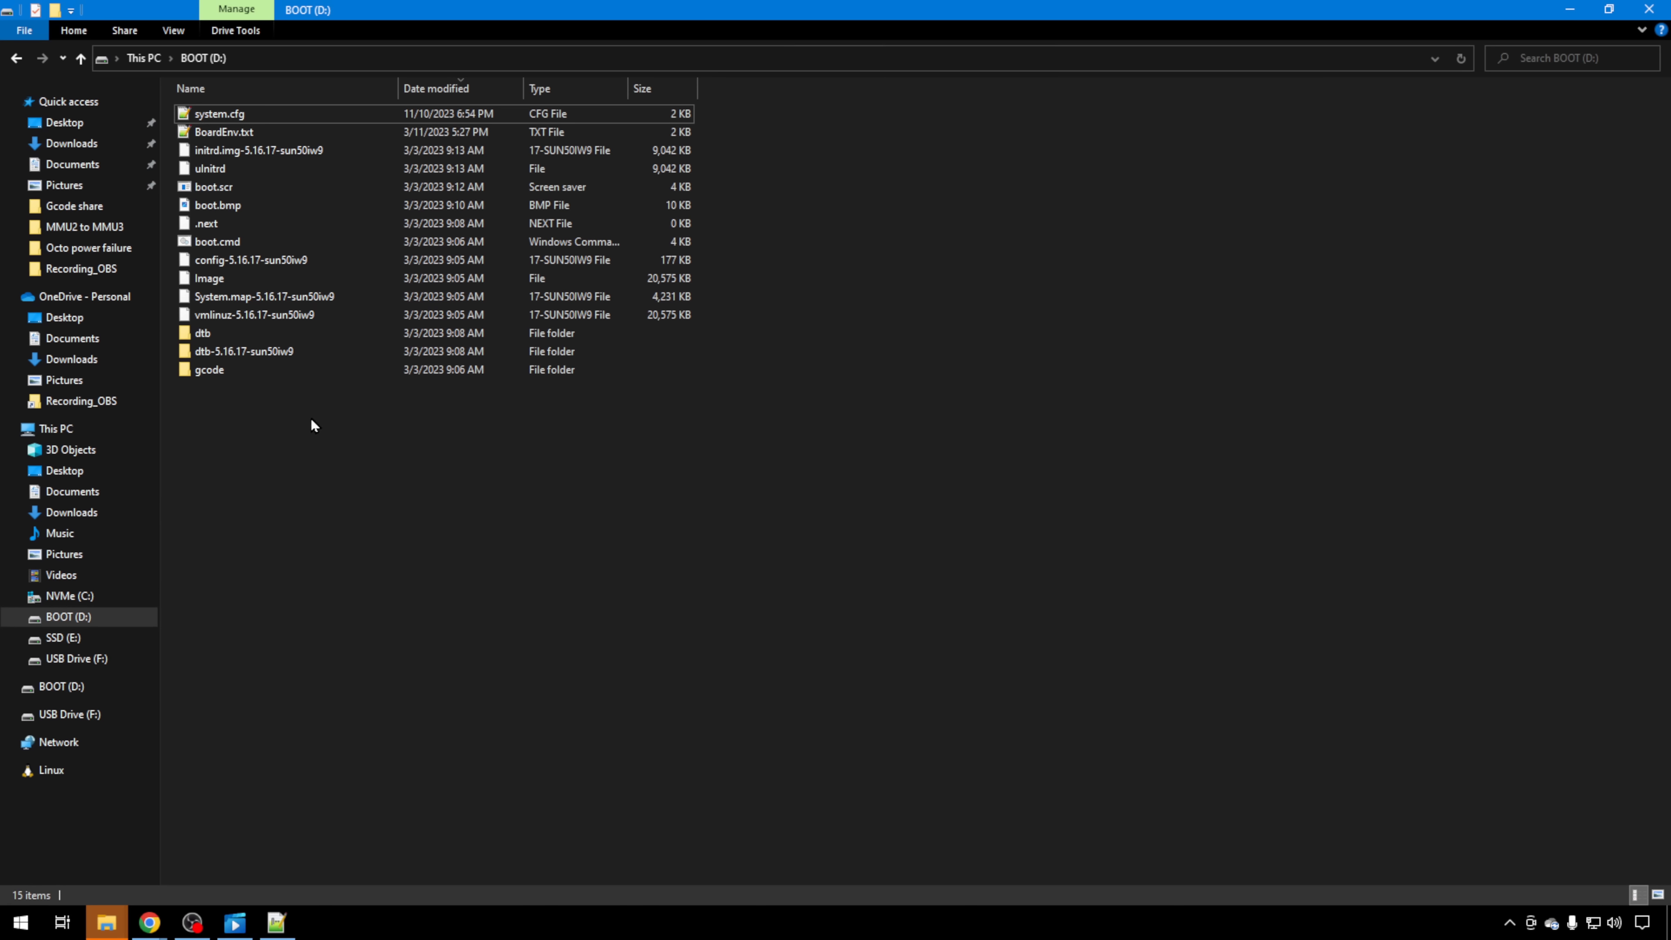
Open system.cfg from the BOOT (D:) drive in Notepad++
{"action": "left_click", "coordinate": [220, 114]}
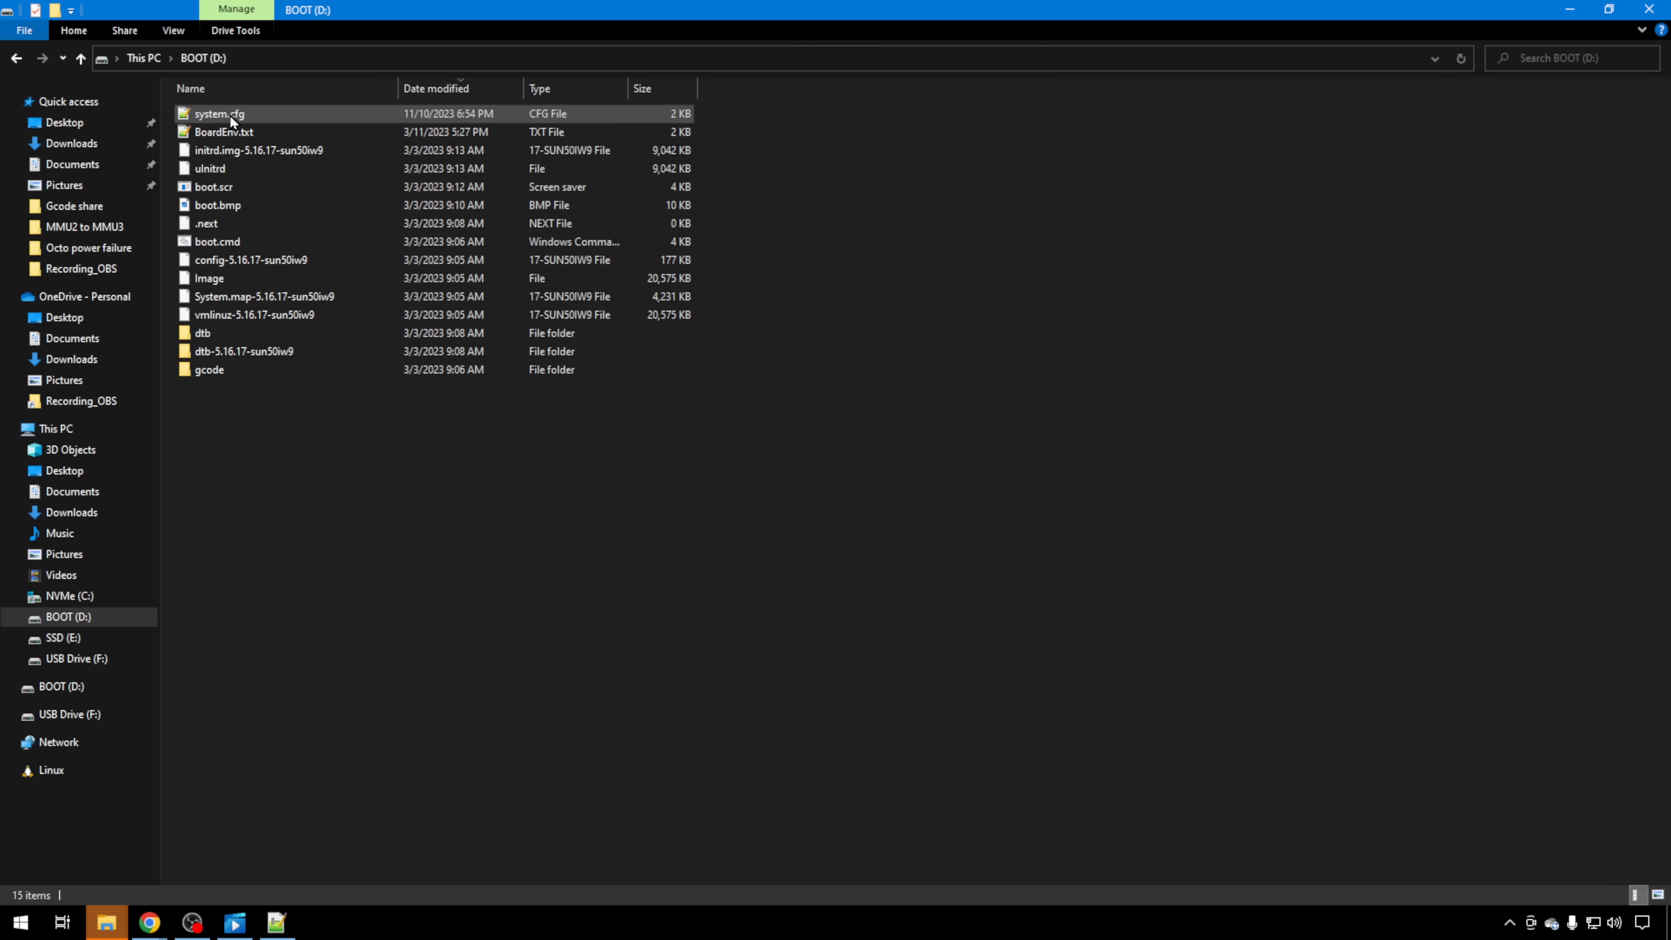
{"action": "left_click", "coordinate": [219, 113]}
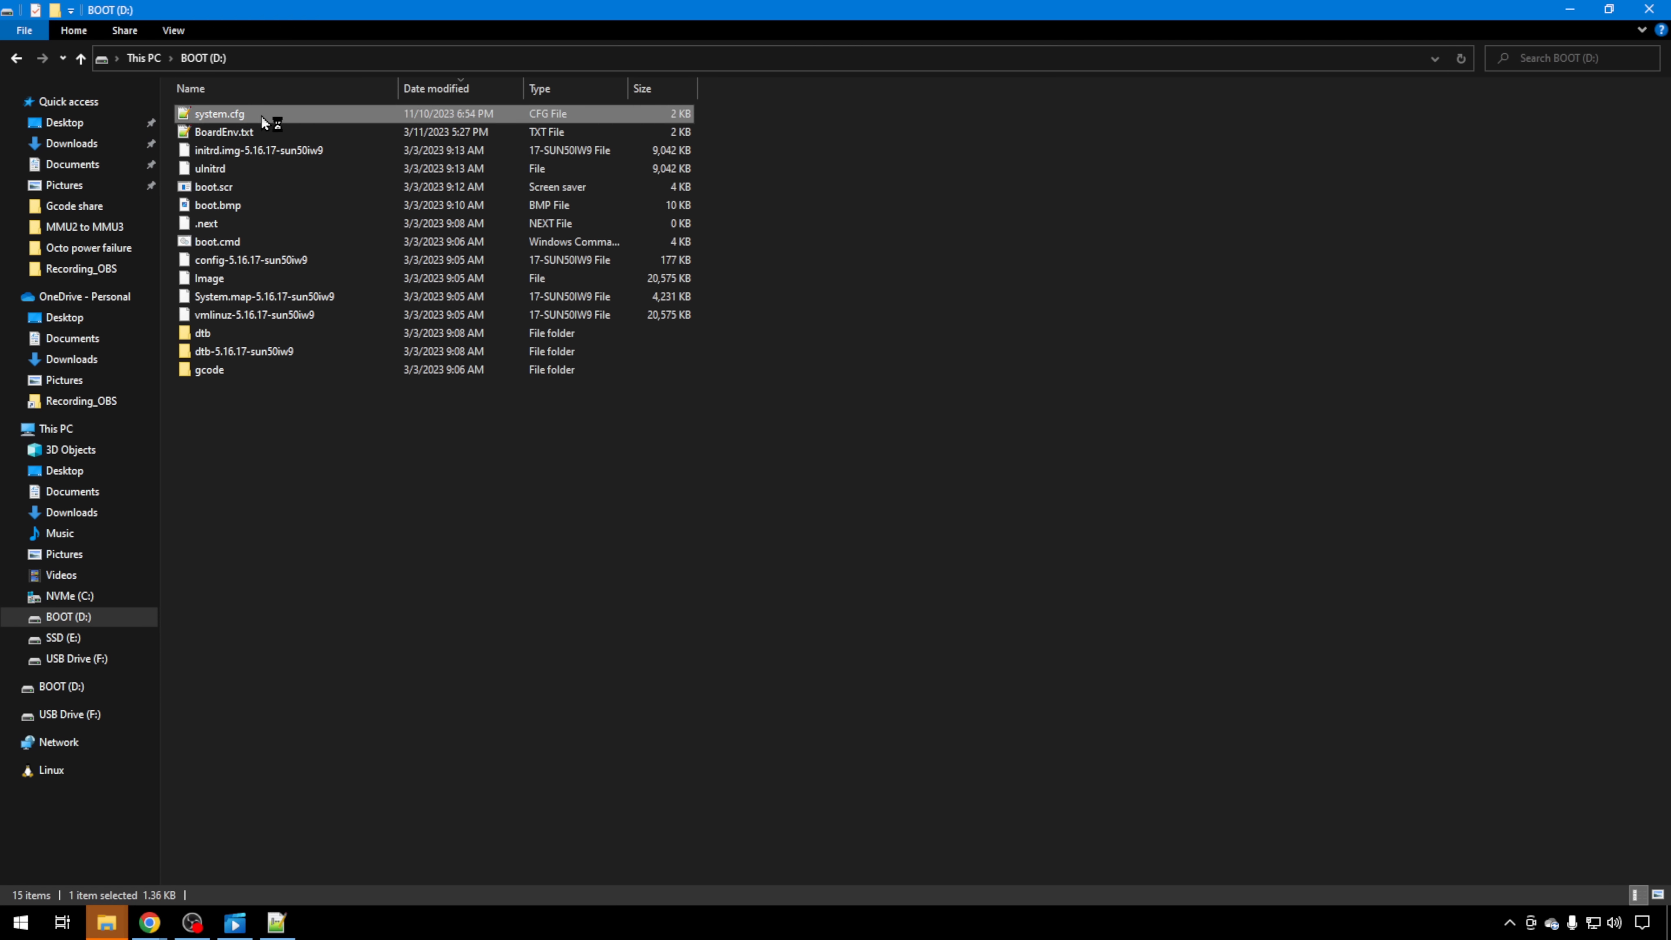
{"action": "double_click", "coordinate": [221, 114]}
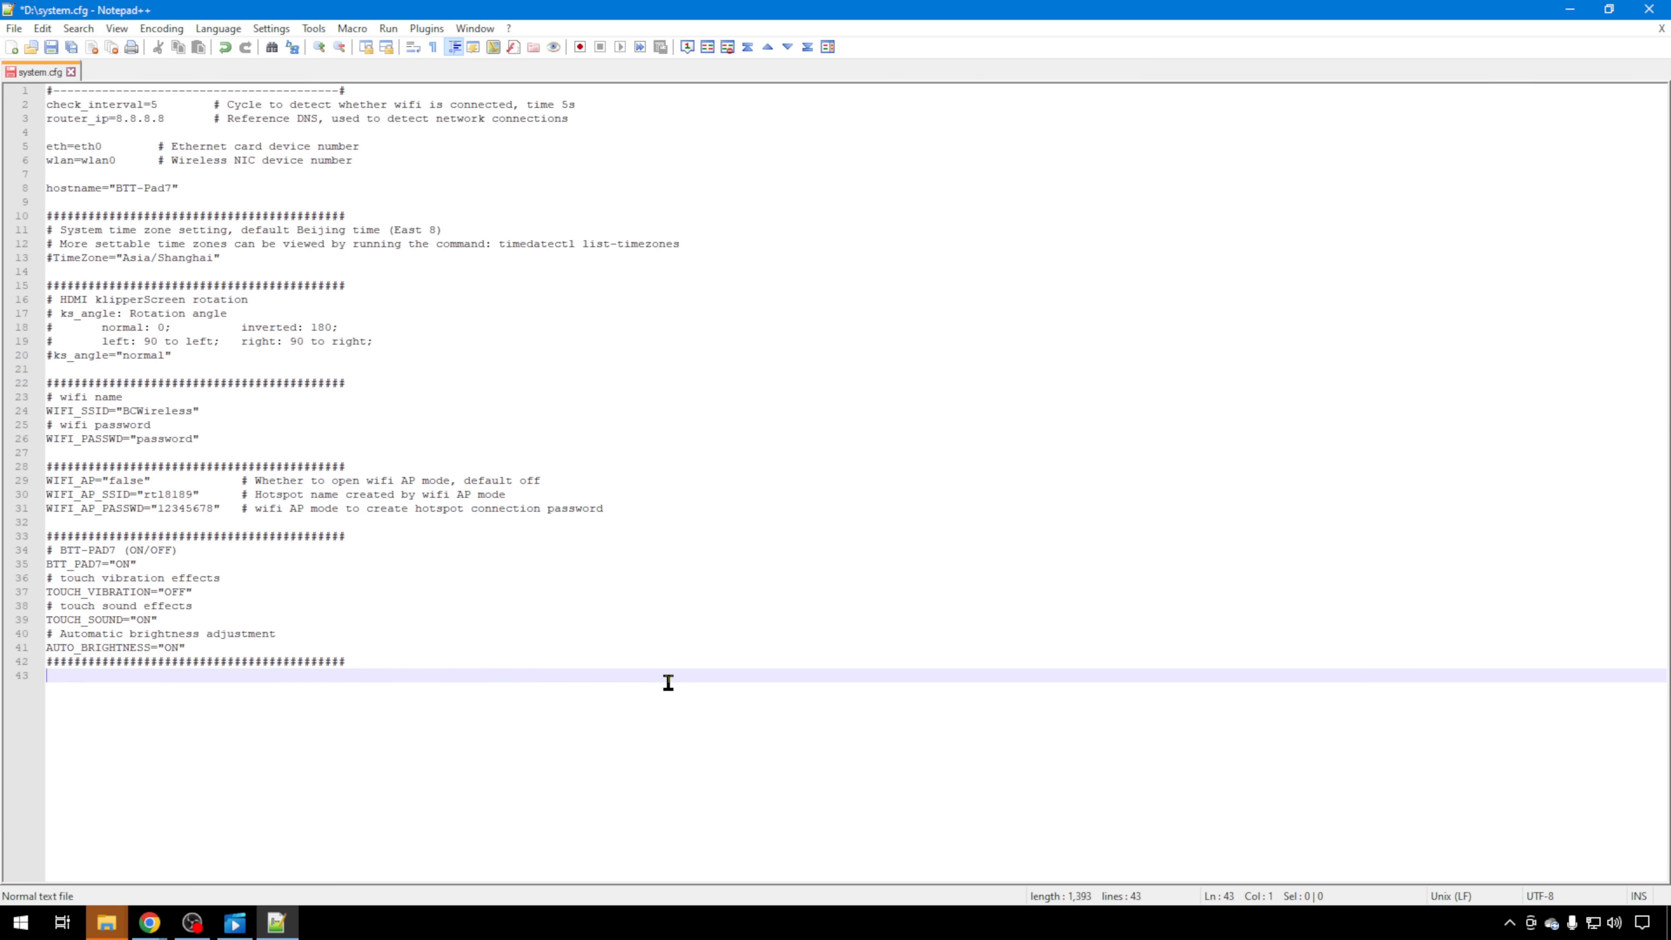
{"action": "mouse_move", "coordinate": [96, 397]}
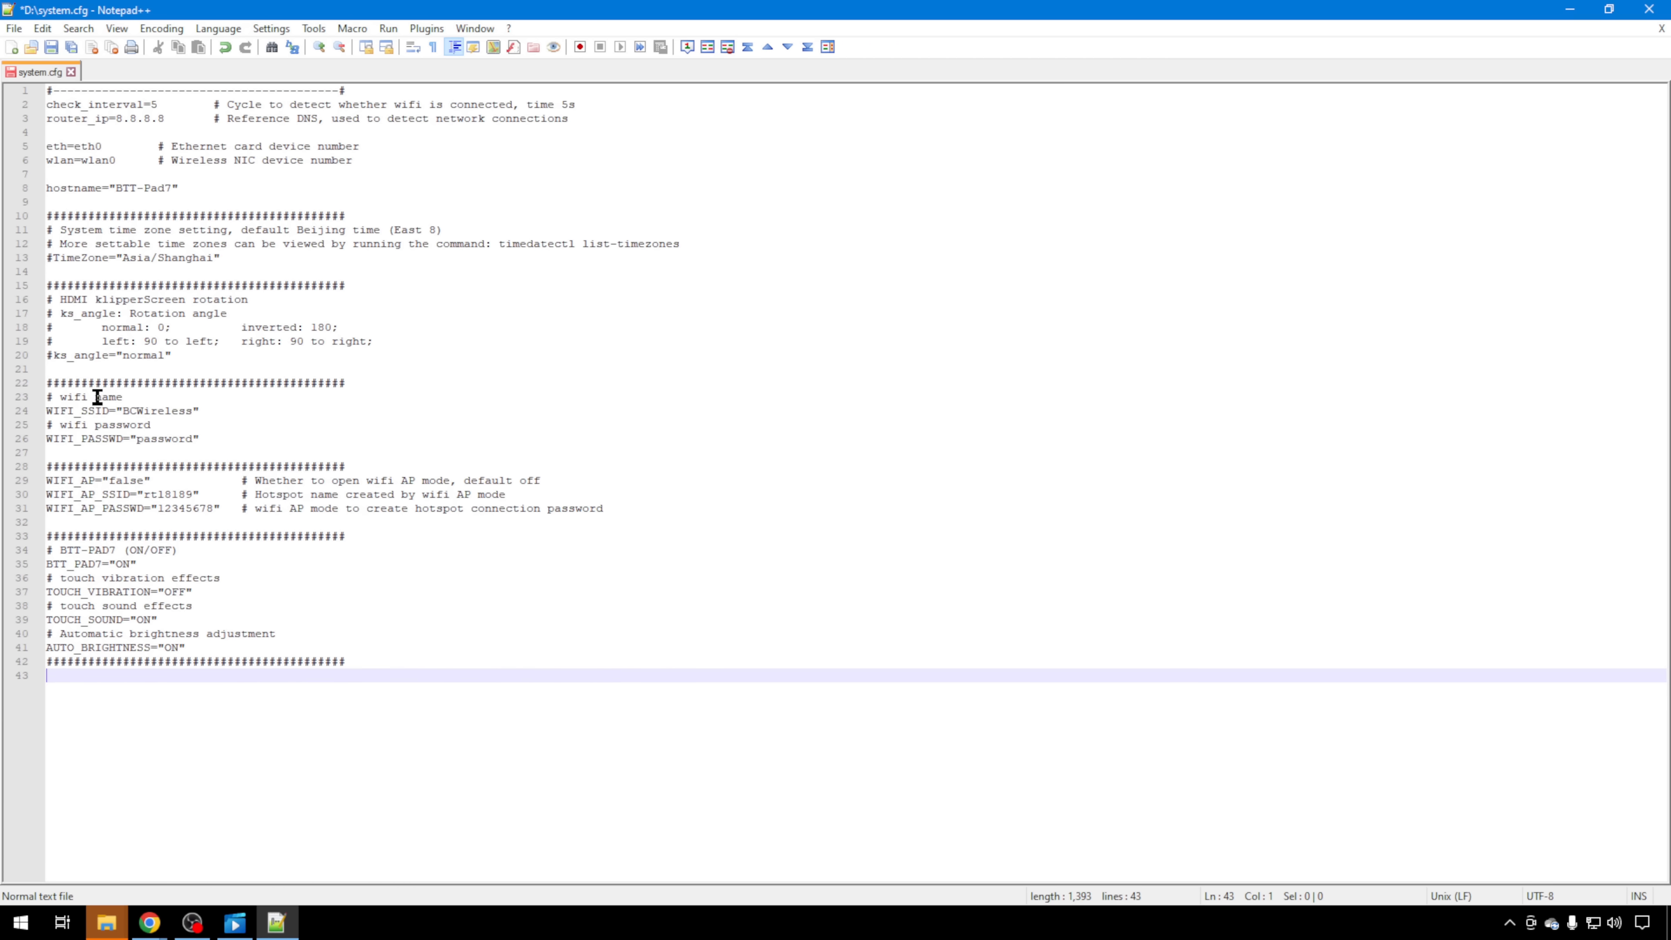
{"action": "left_click", "coordinate": [91, 397]}
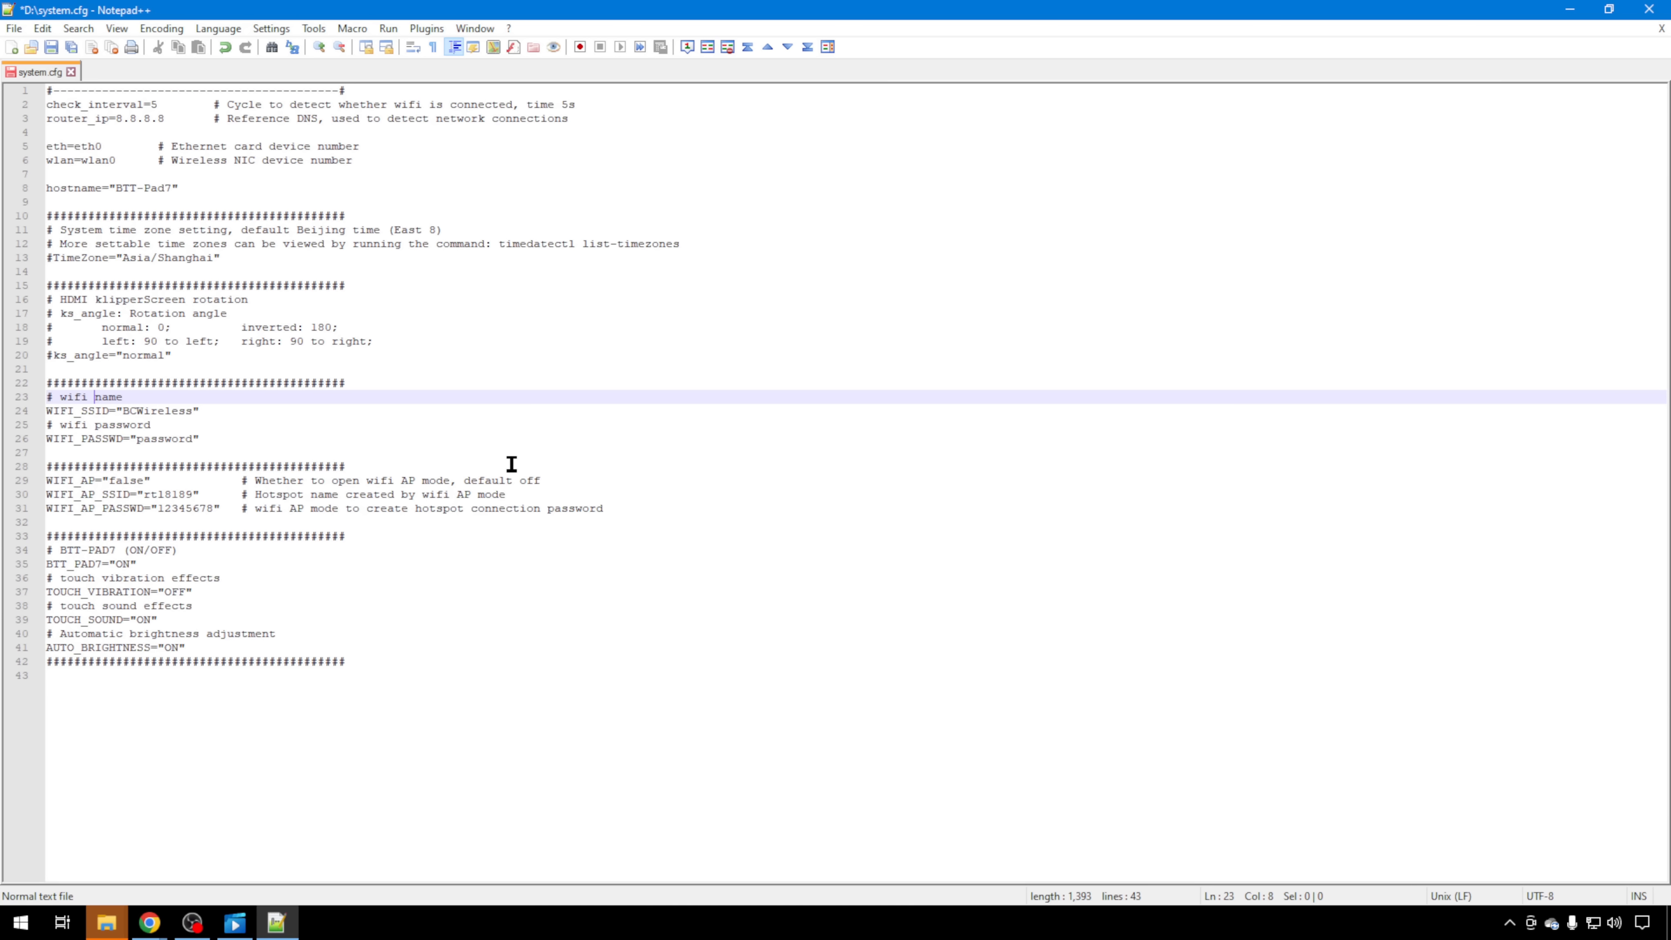
{"action": "left_click", "coordinate": [94, 410]}
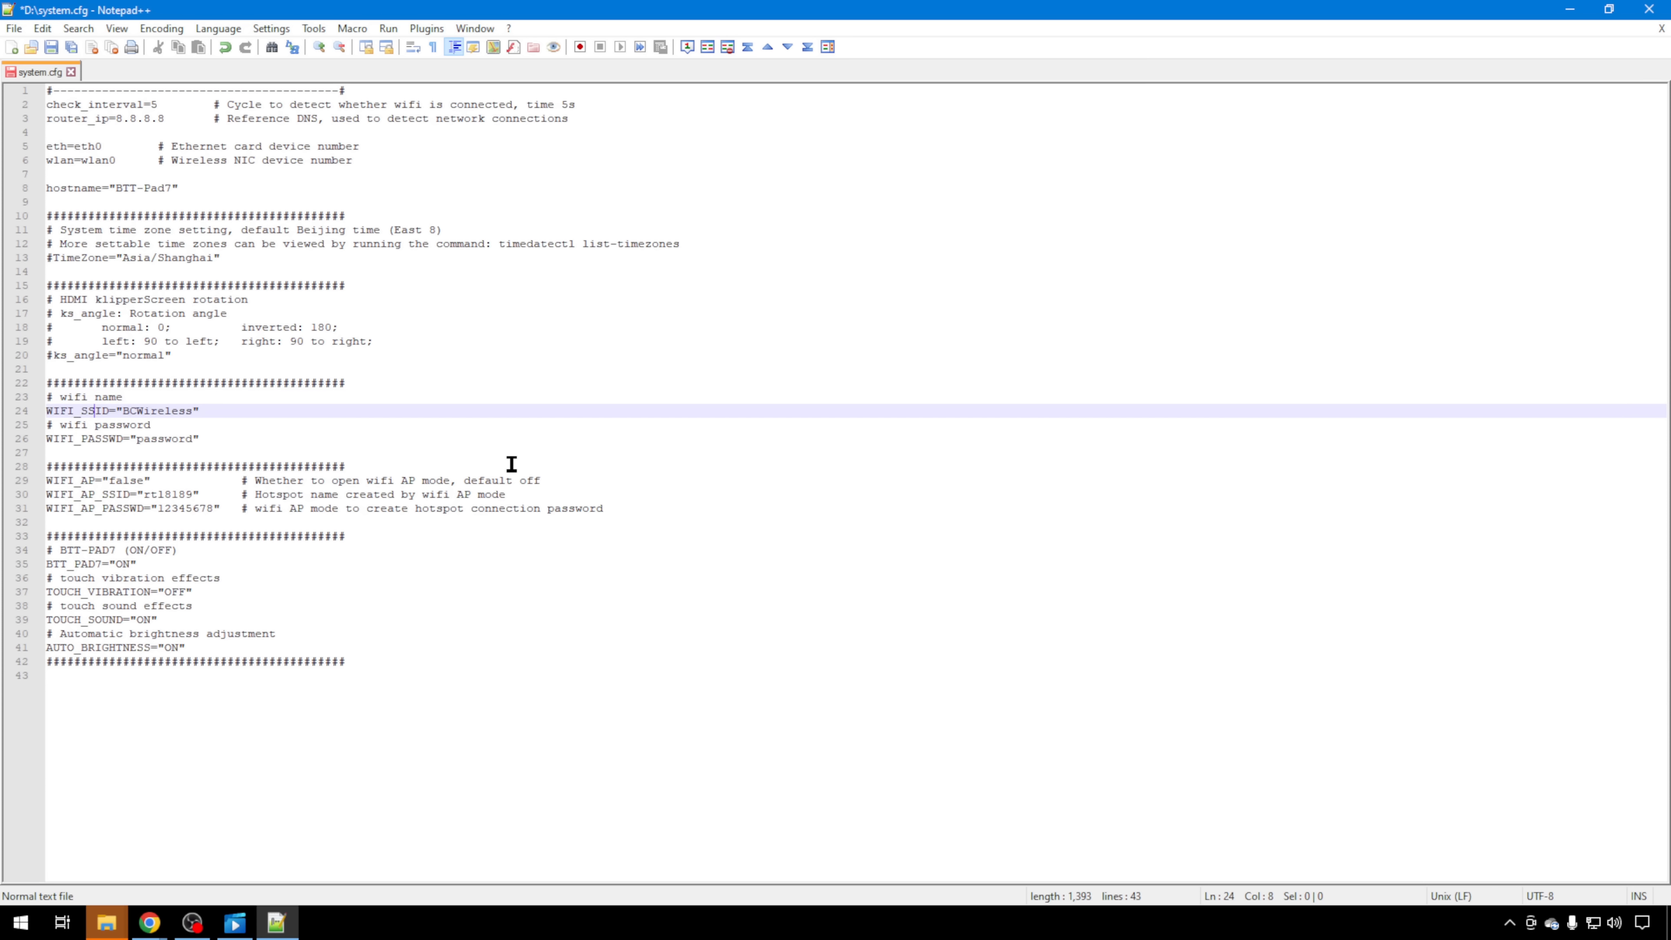
{"action": "left_click", "coordinate": [47, 410]}
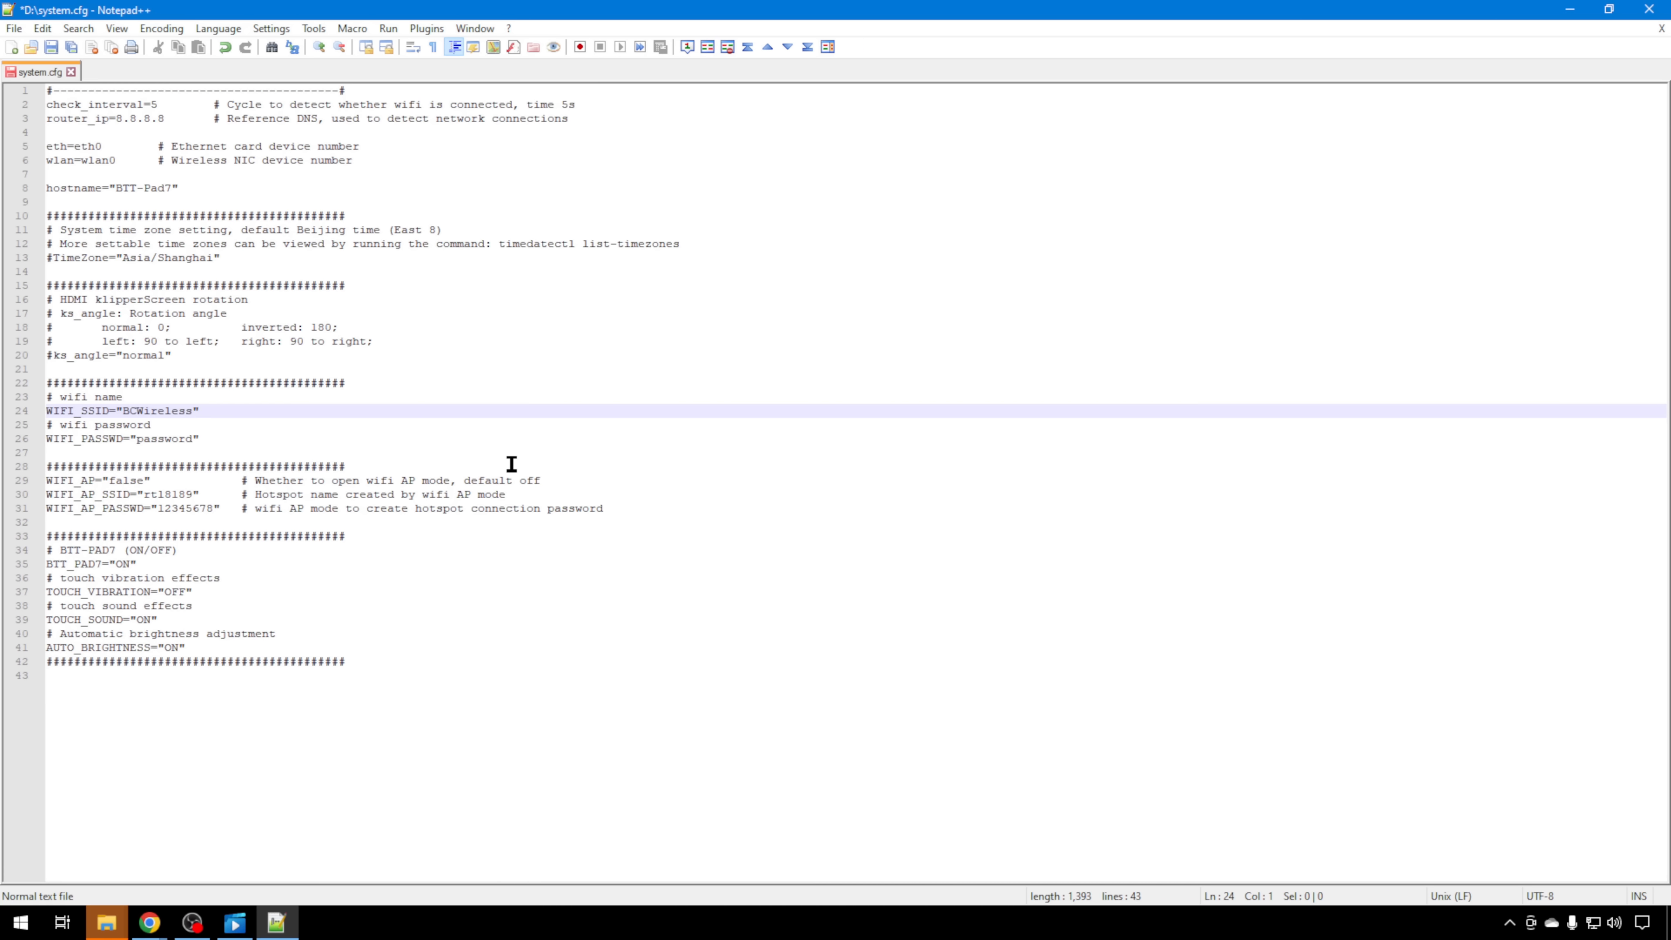
{"action": "left_click", "coordinate": [138, 410]}
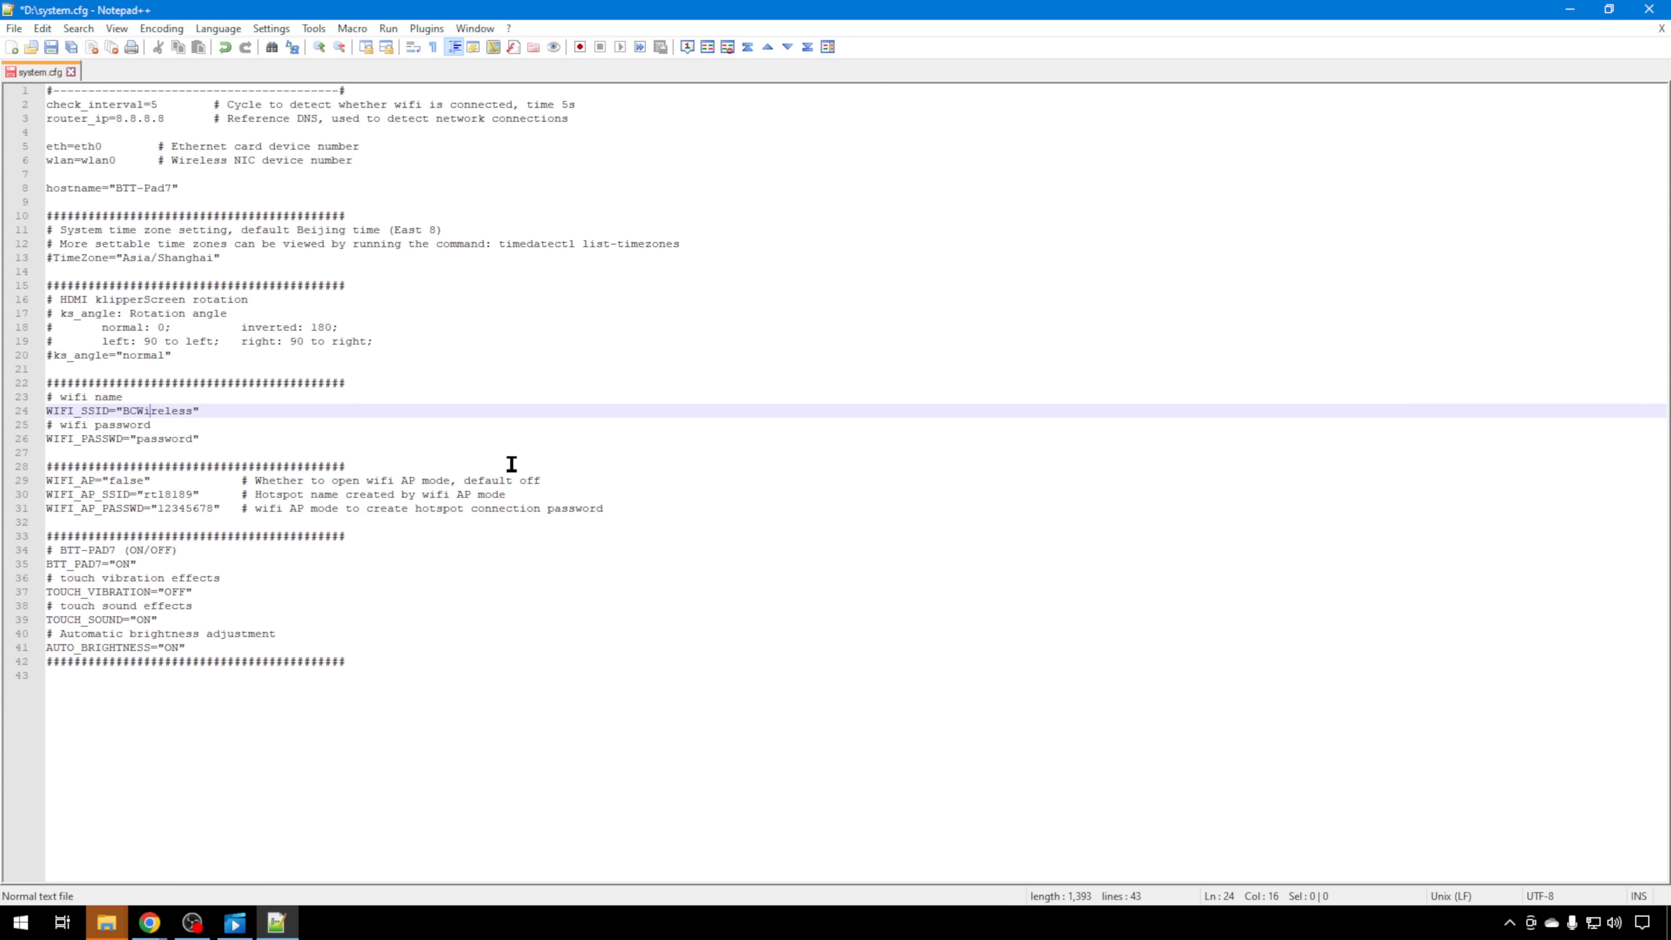
{"action": "left_click", "coordinate": [138, 438]}
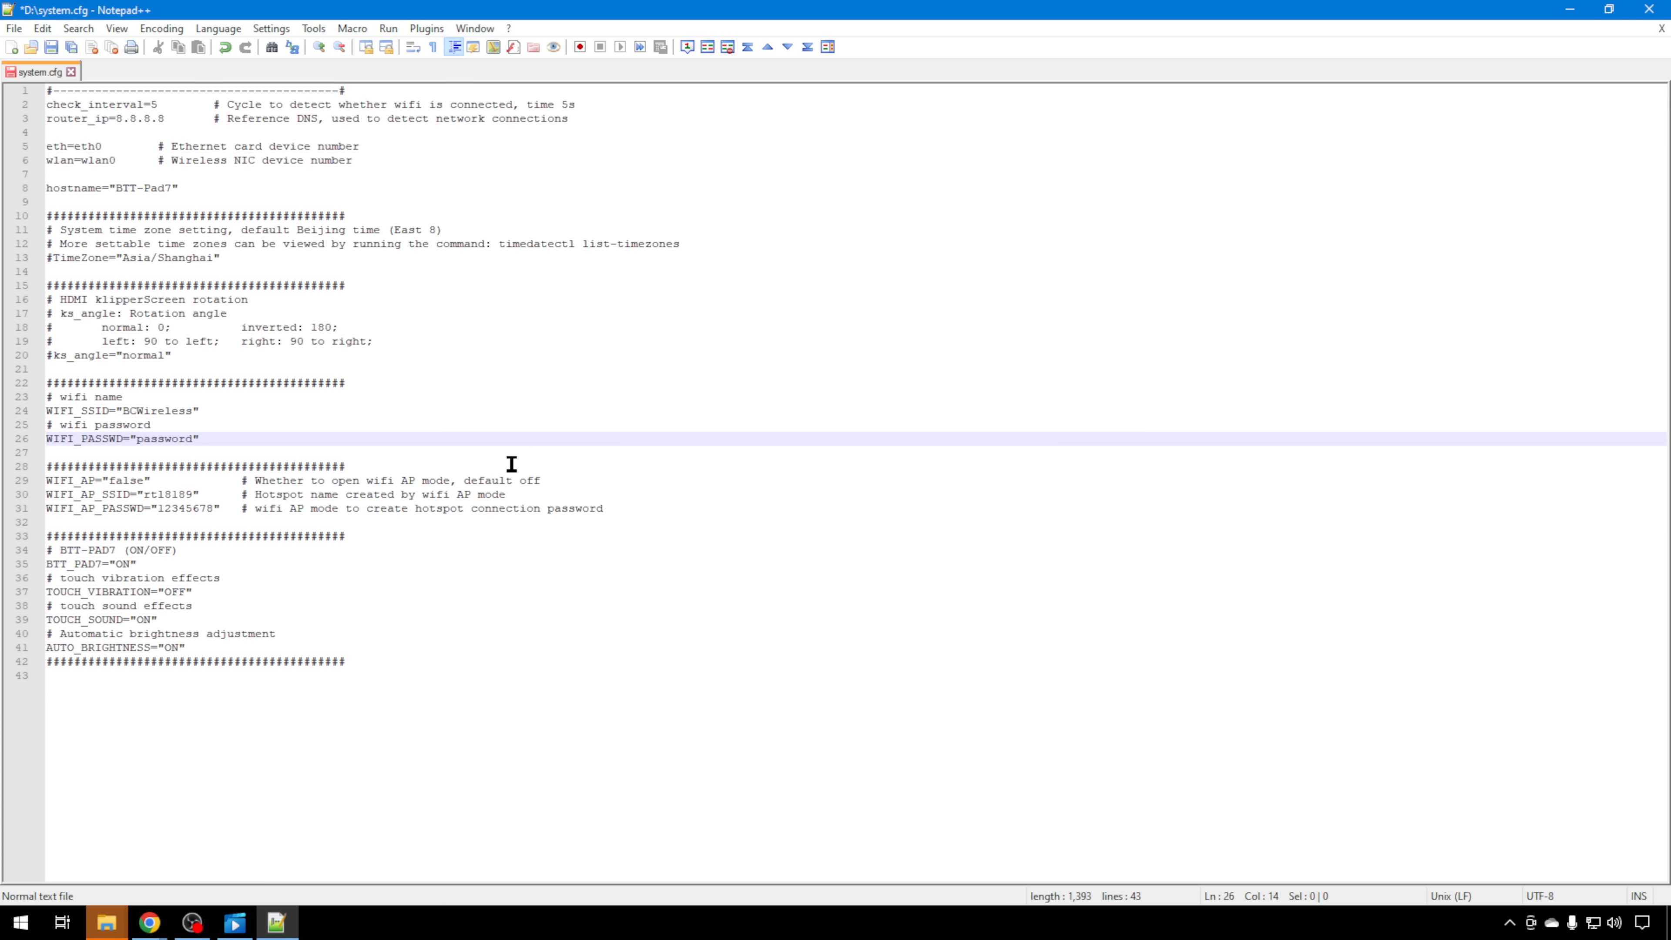
{"action": "mouse_move", "coordinate": [467, 417]}
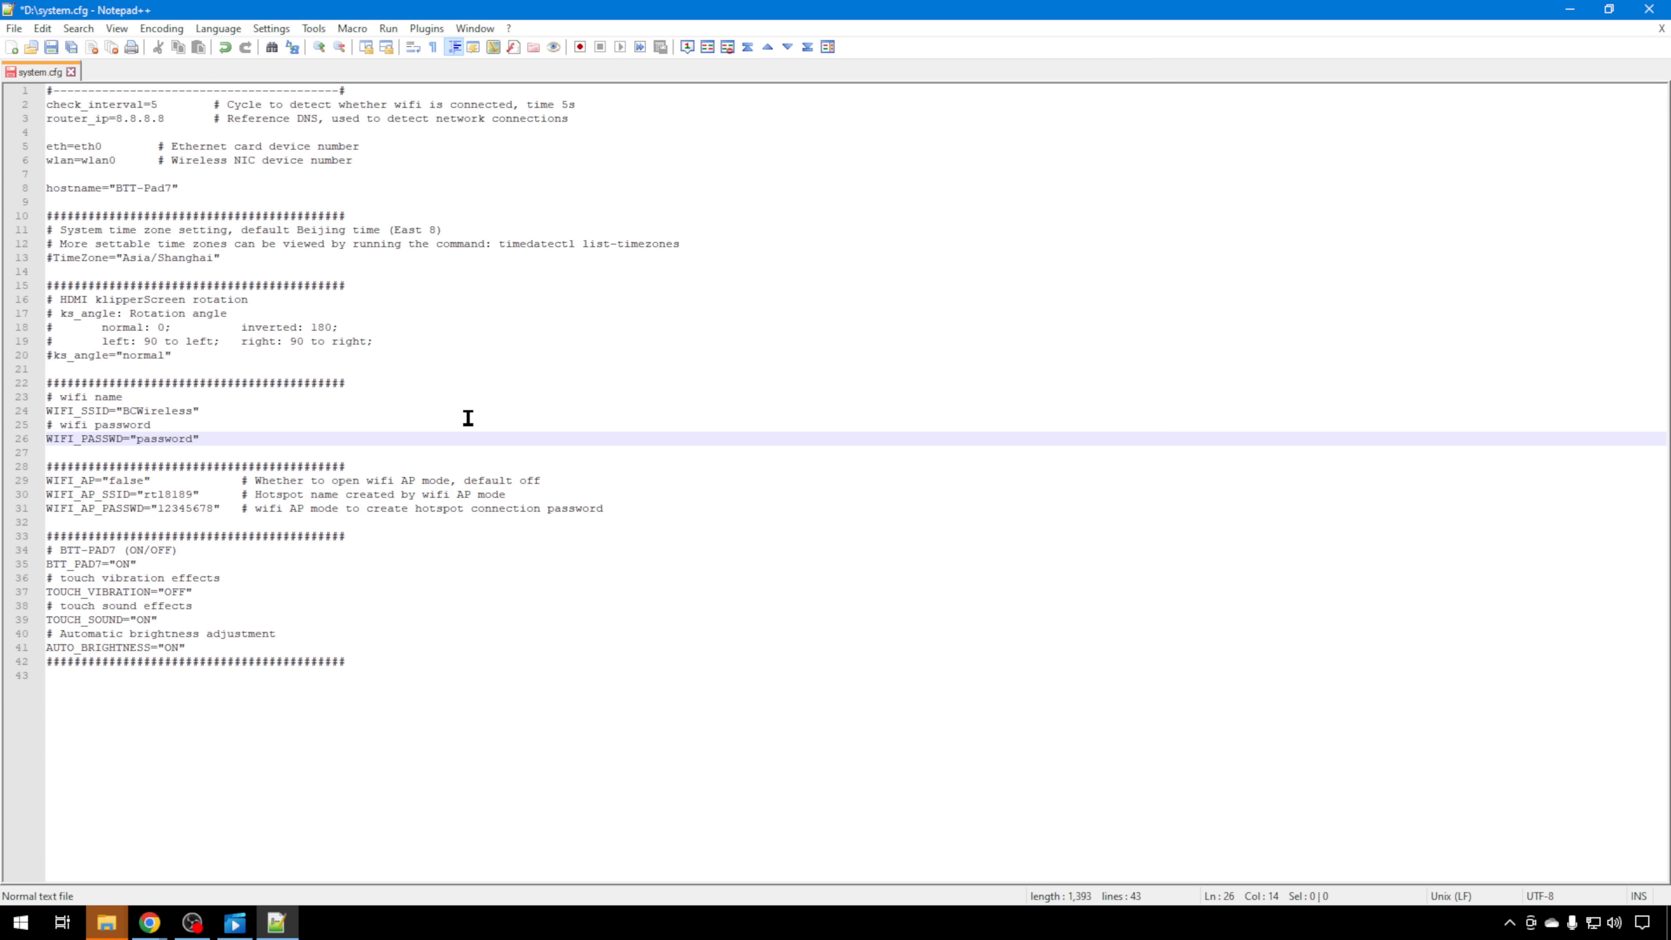